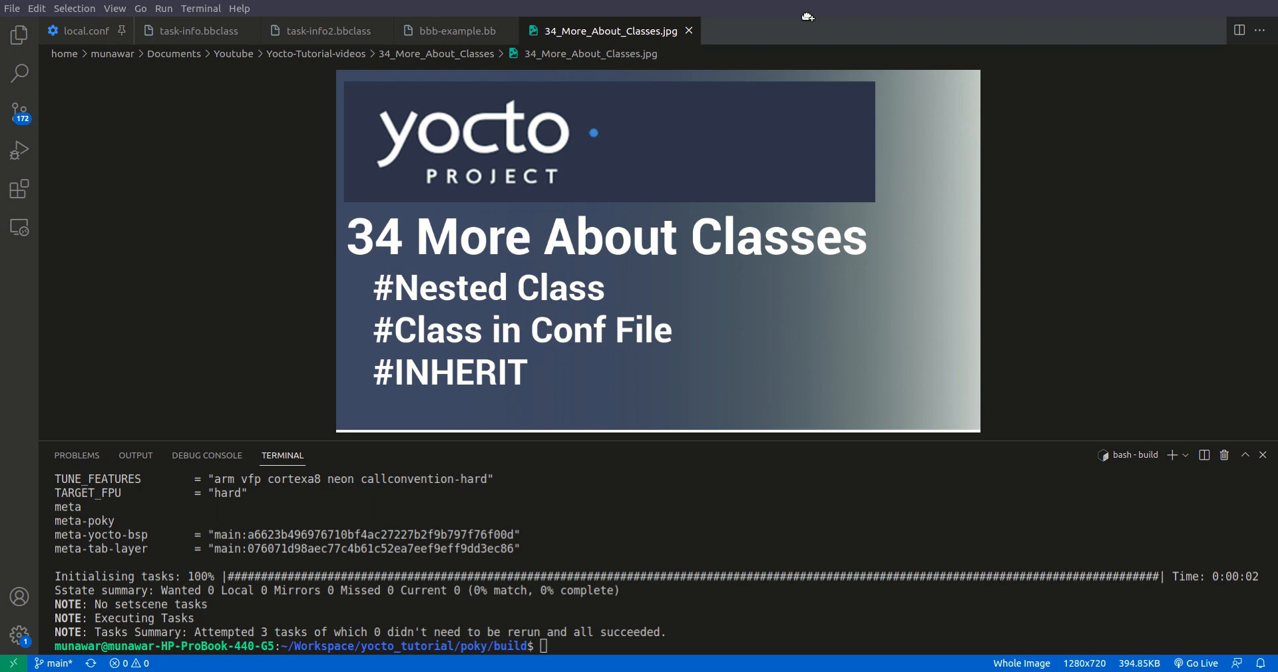
# - Read through task-info.bbclass's do_*_info banner tasks, then move on to task-info2.bbclass
pyautogui.click(193, 30)
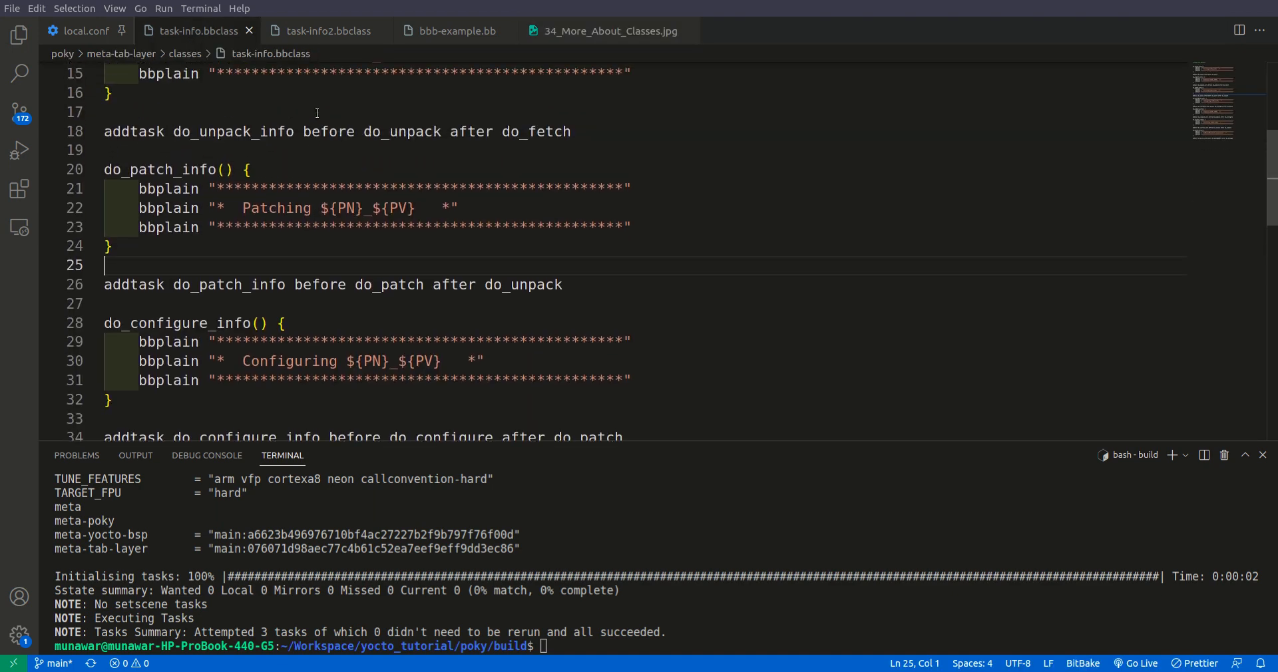
pyautogui.scroll(3)
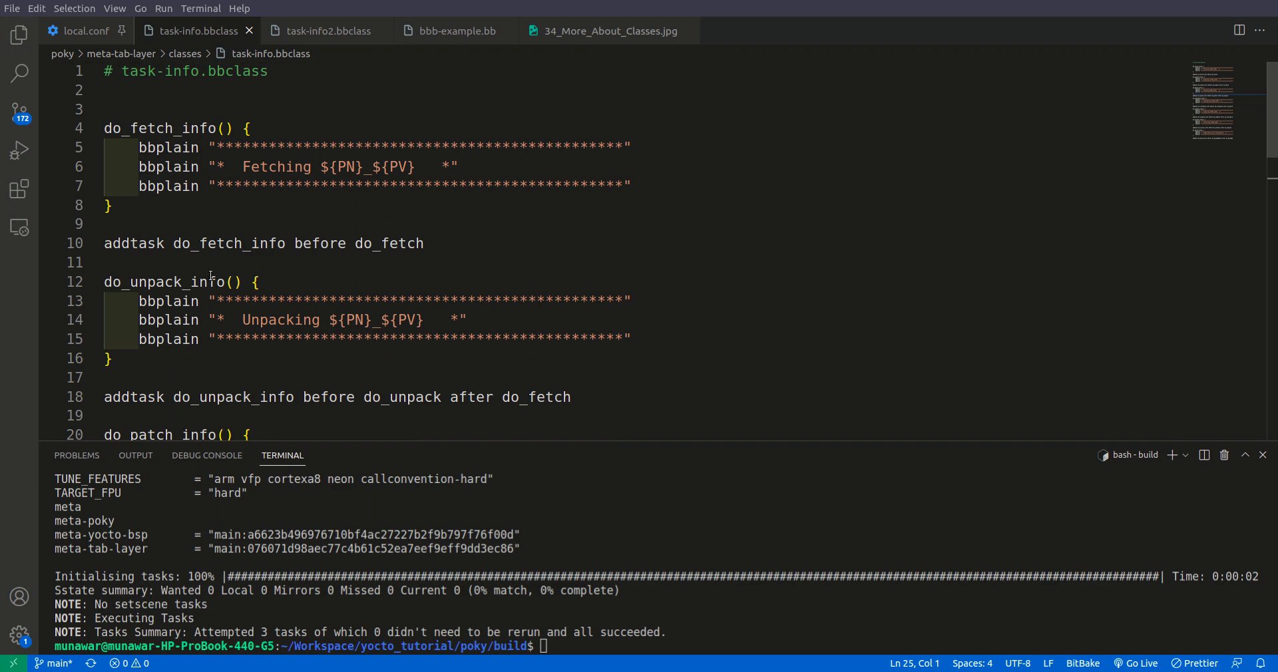
pyautogui.scroll(-3)
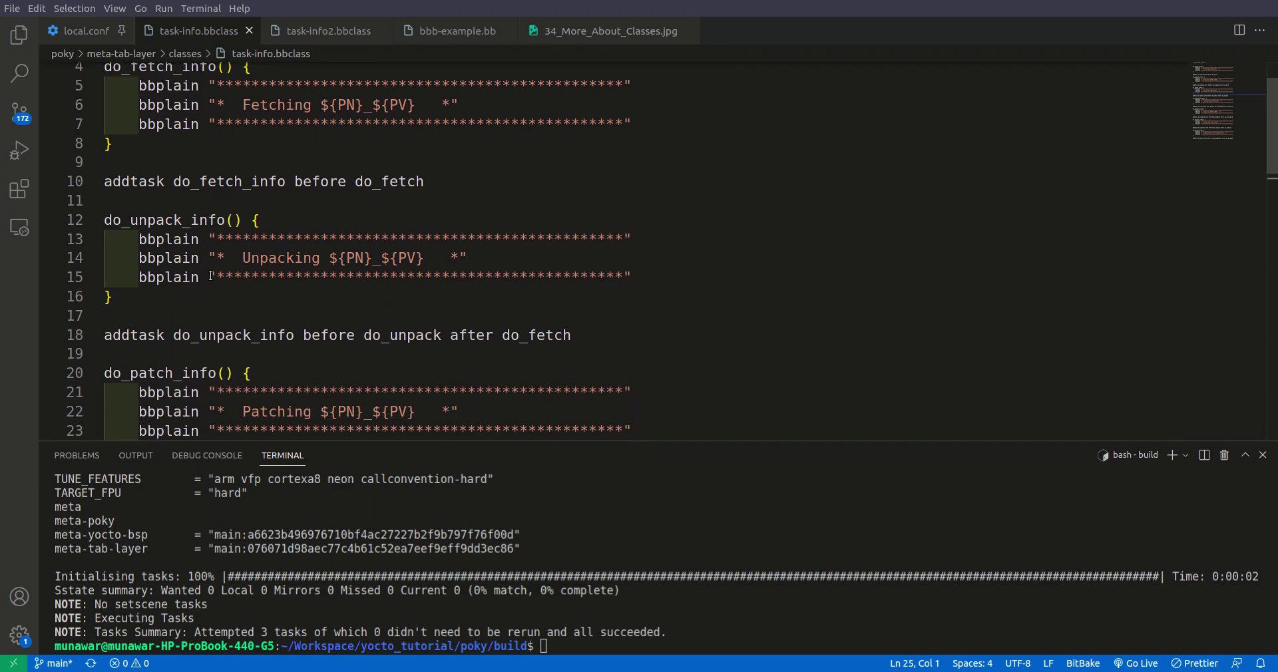
pyautogui.scroll(-3)
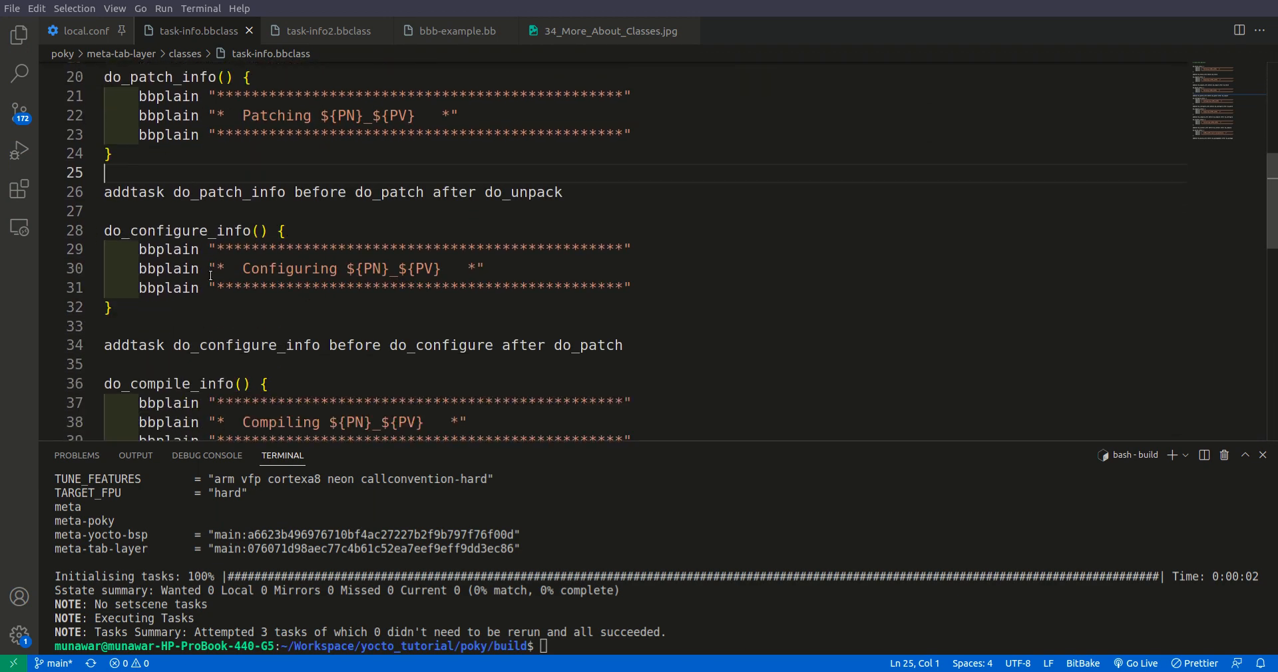
pyautogui.scroll(-3)
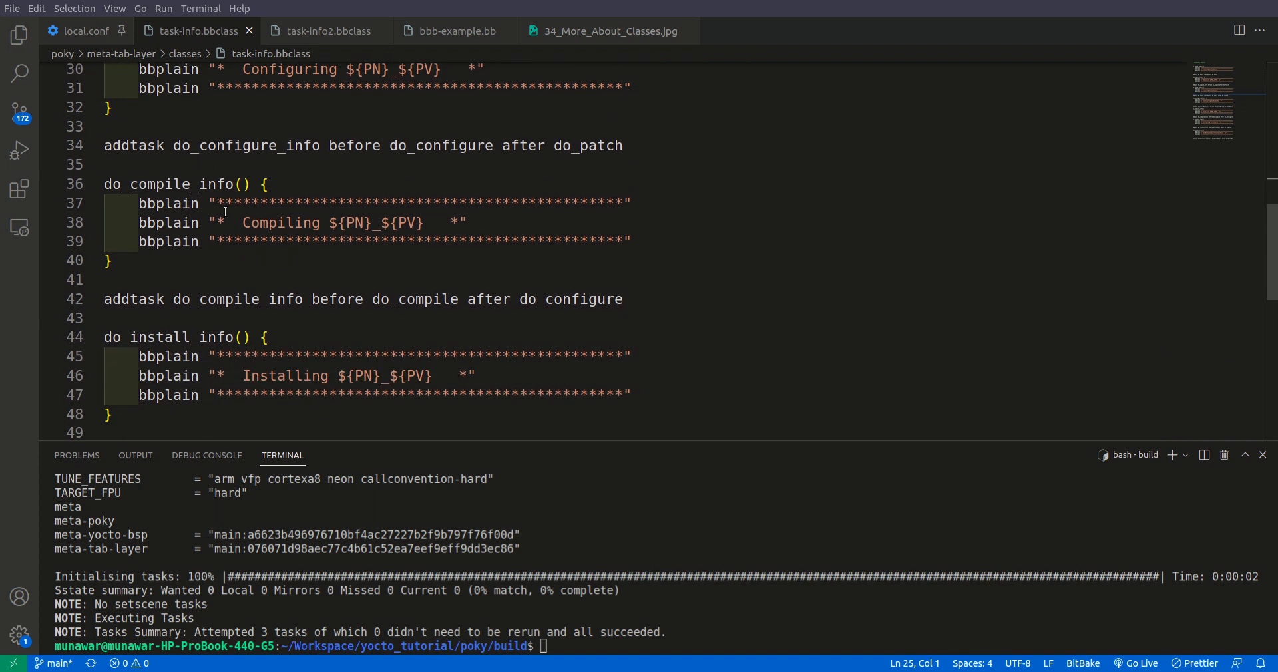
pyautogui.click(320, 31)
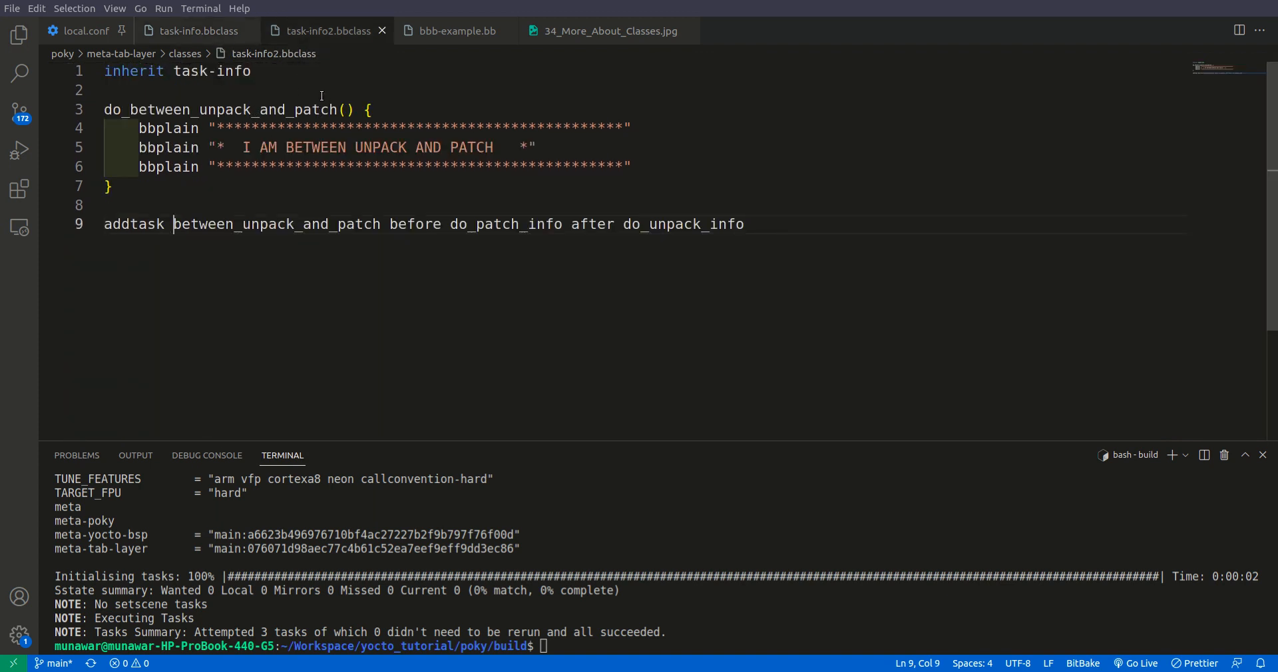
pyautogui.moveTo(450, 297)
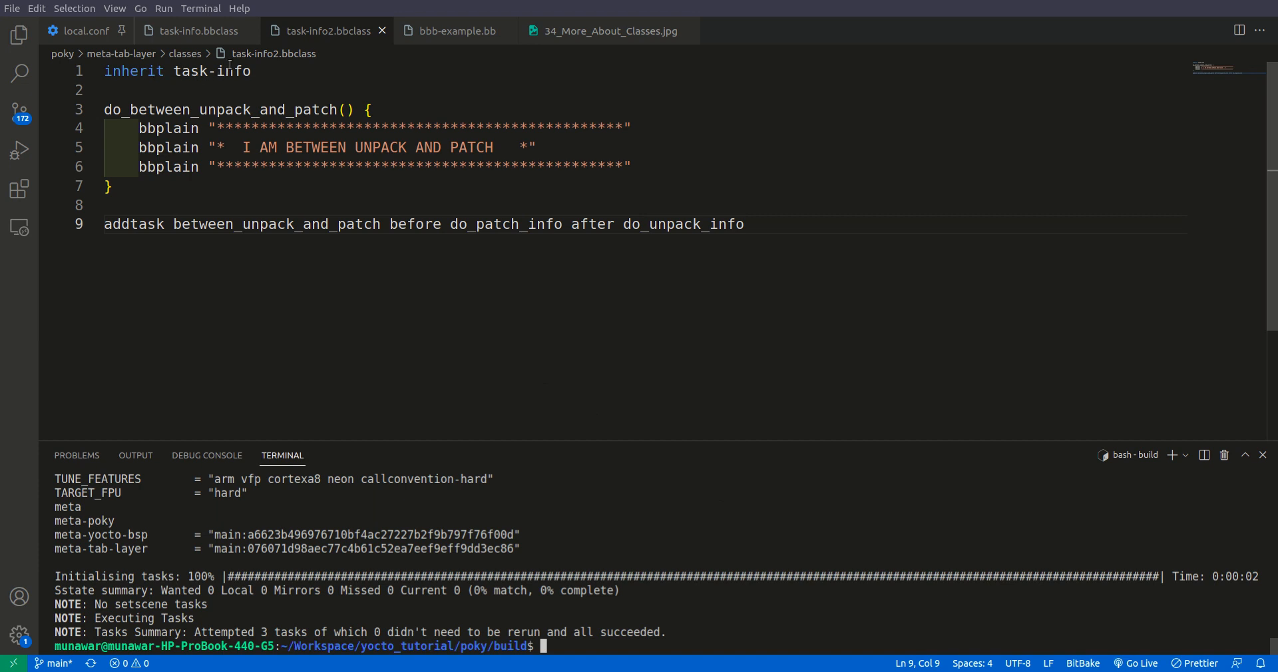
# - Highlight the inherited task-info name in task-info2.bbclass and compare it with the parent class file
pyautogui.doubleClick(234, 71)
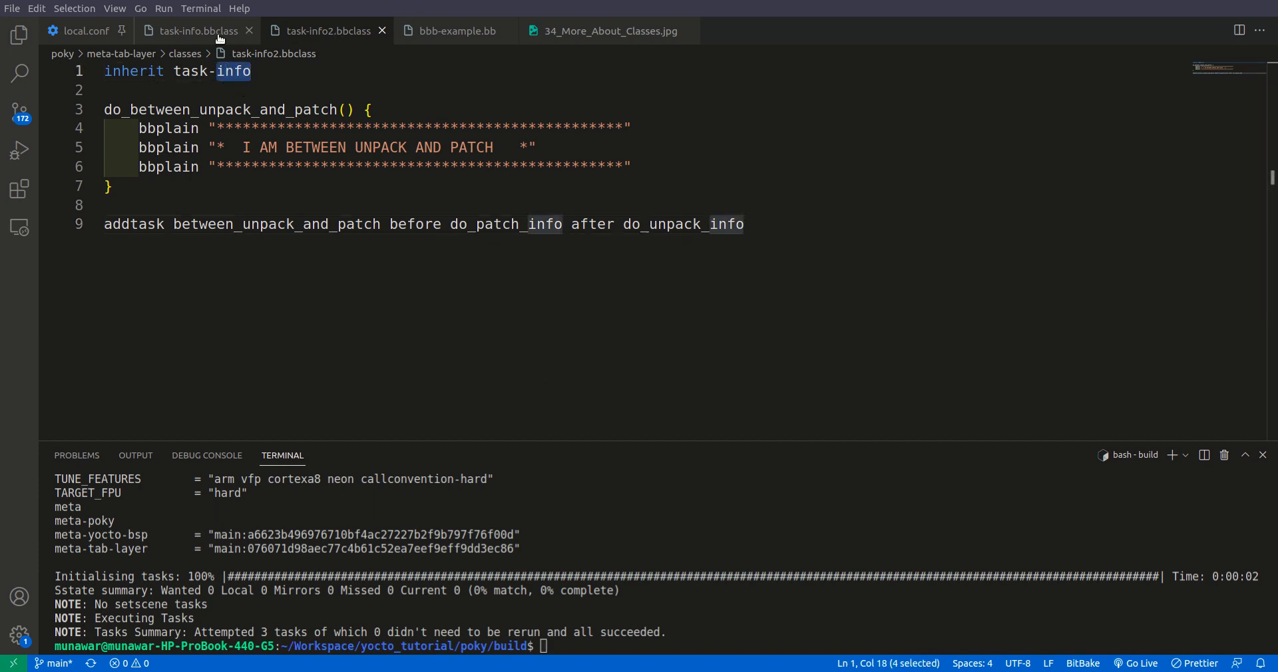
pyautogui.click(193, 30)
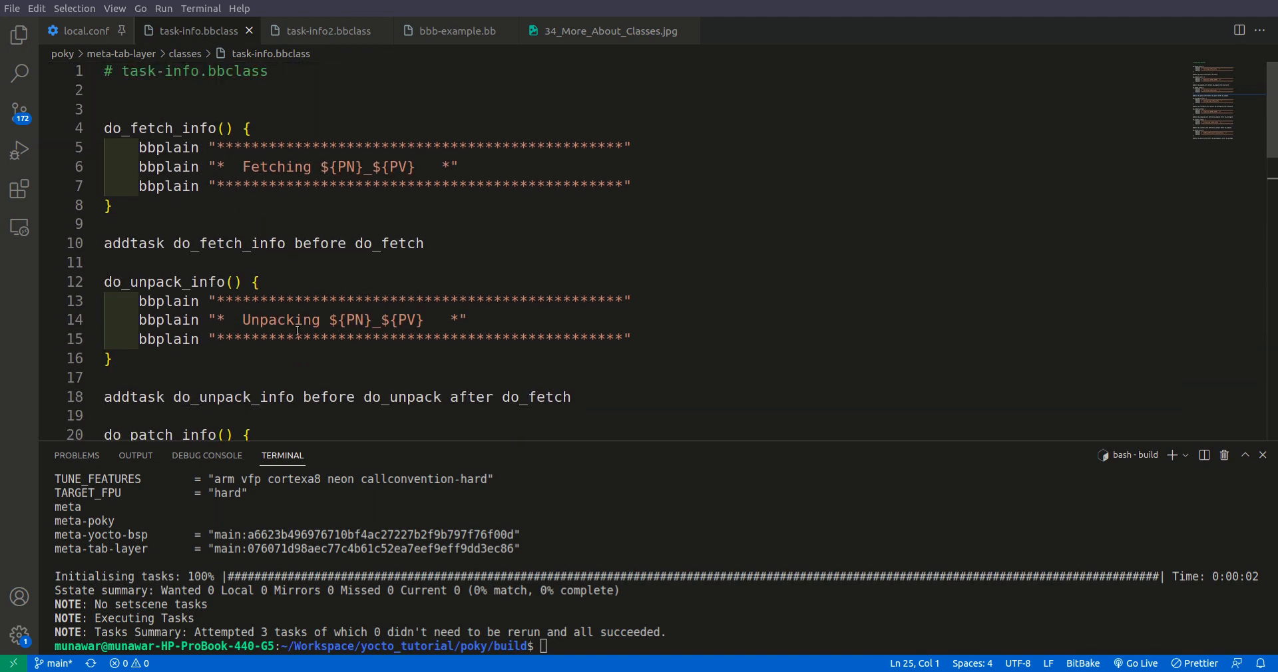
pyautogui.moveTo(294, 225)
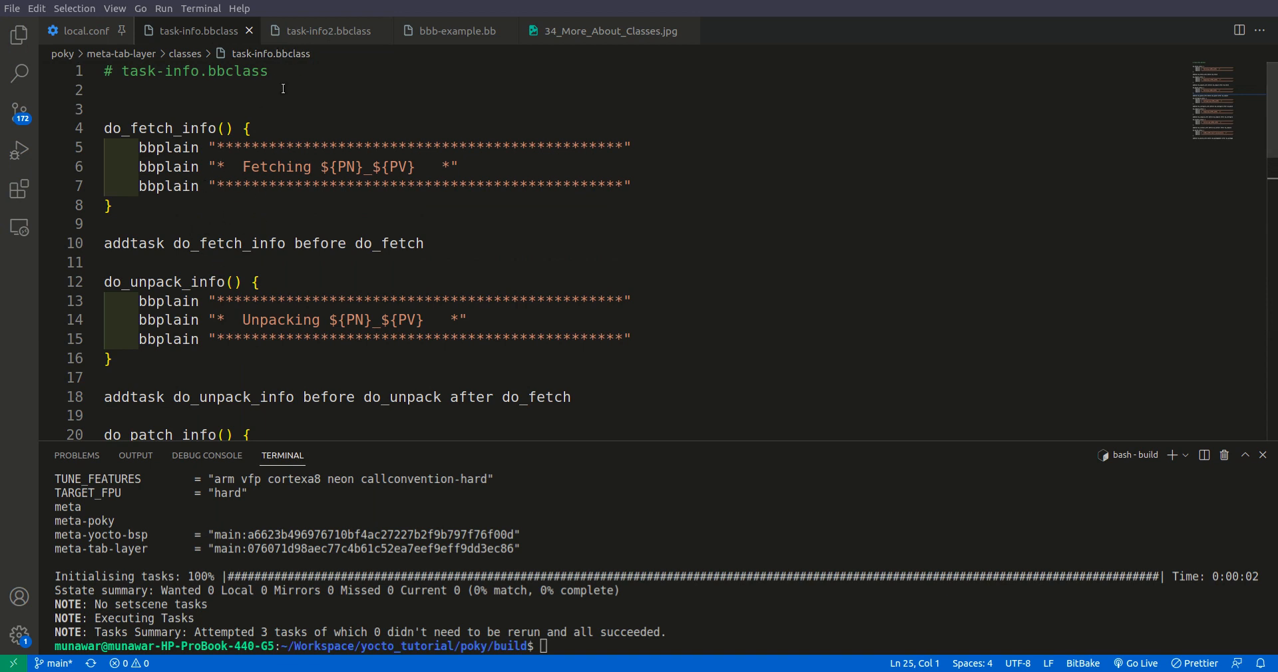
pyautogui.click(327, 31)
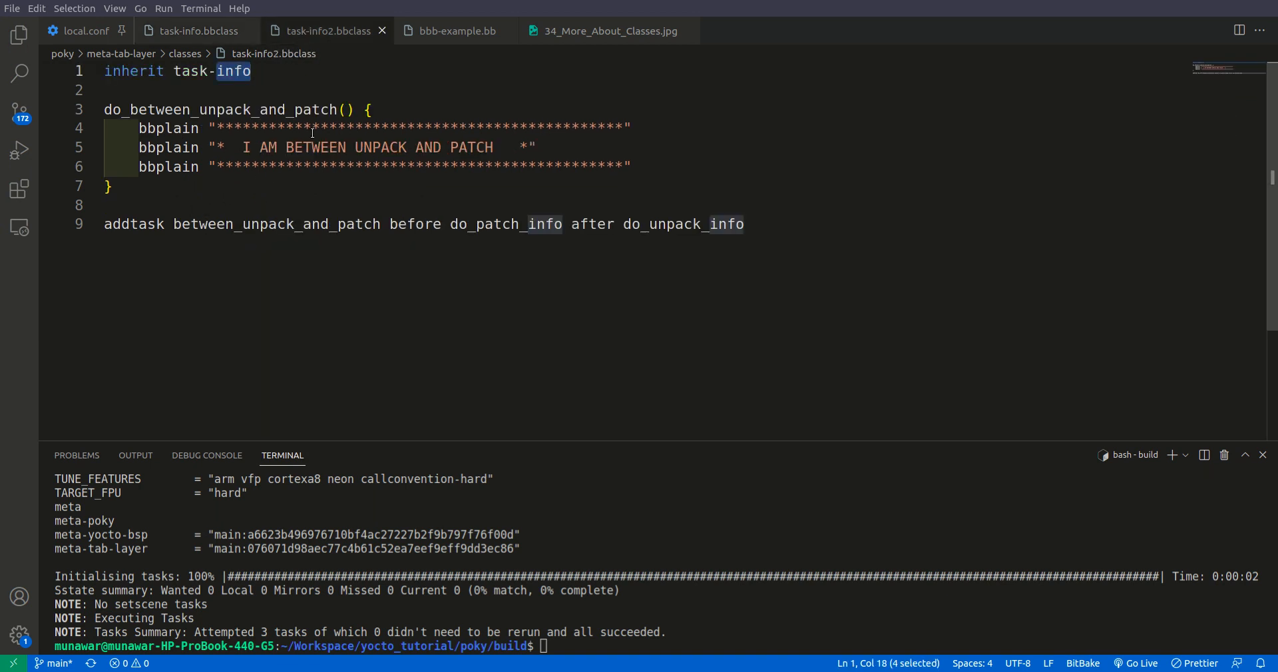
pyautogui.moveTo(311, 103)
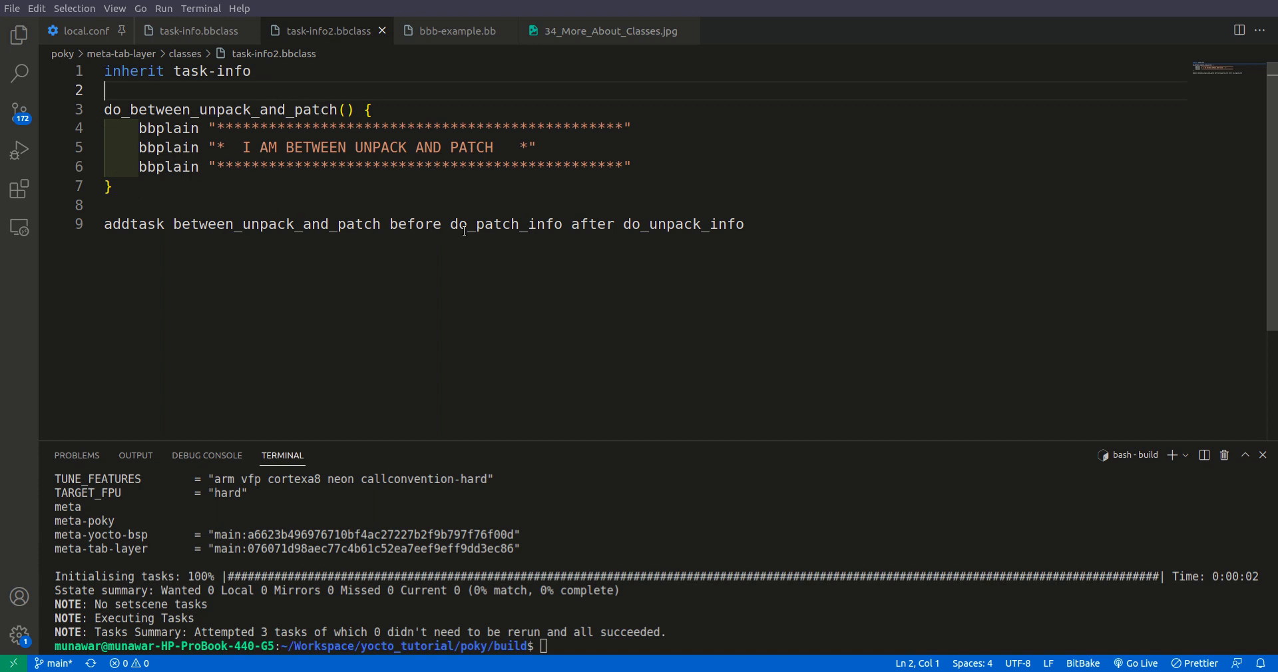
# - Highlight the do_patch_info and do_unpack_info task names, then bring up the bbb-example.bb recipe
pyautogui.doubleClick(506, 223)
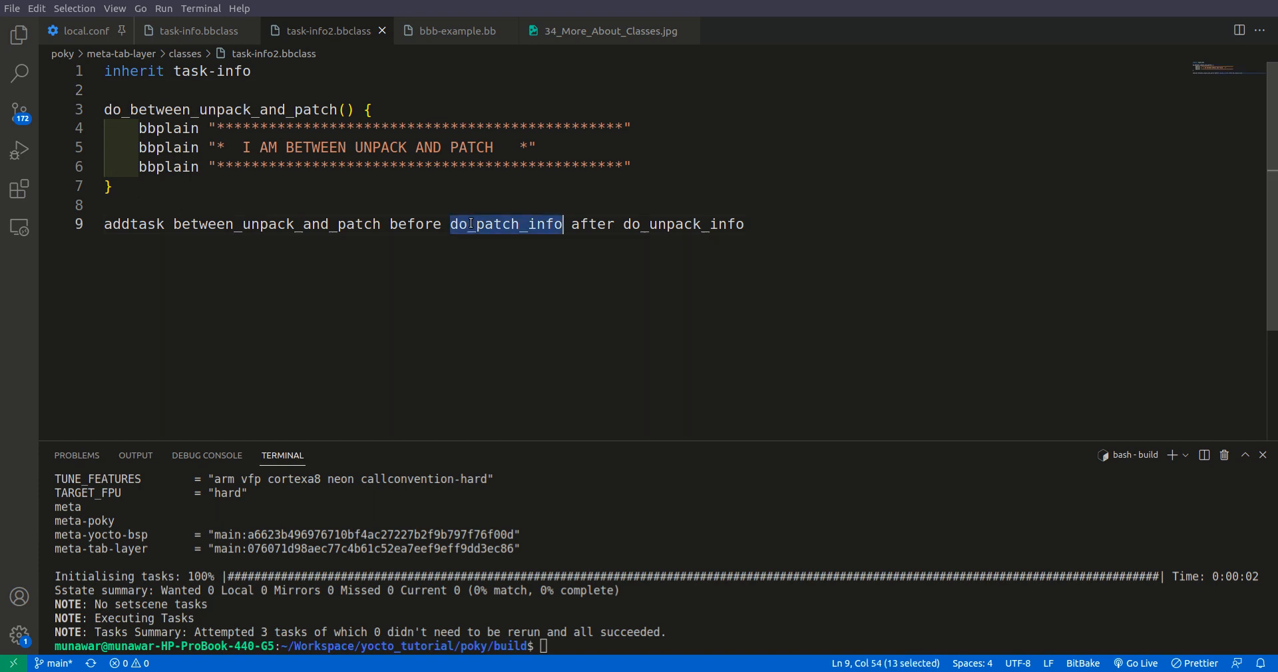
pyautogui.click(668, 223)
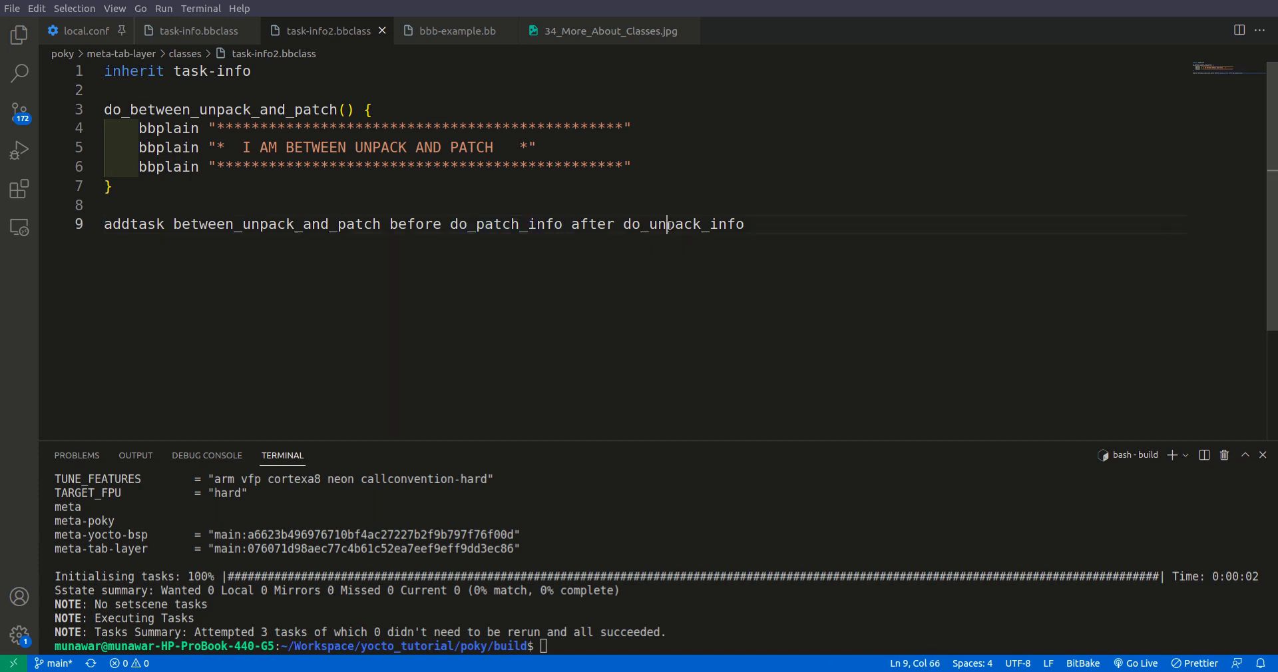
pyautogui.doubleClick(665, 224)
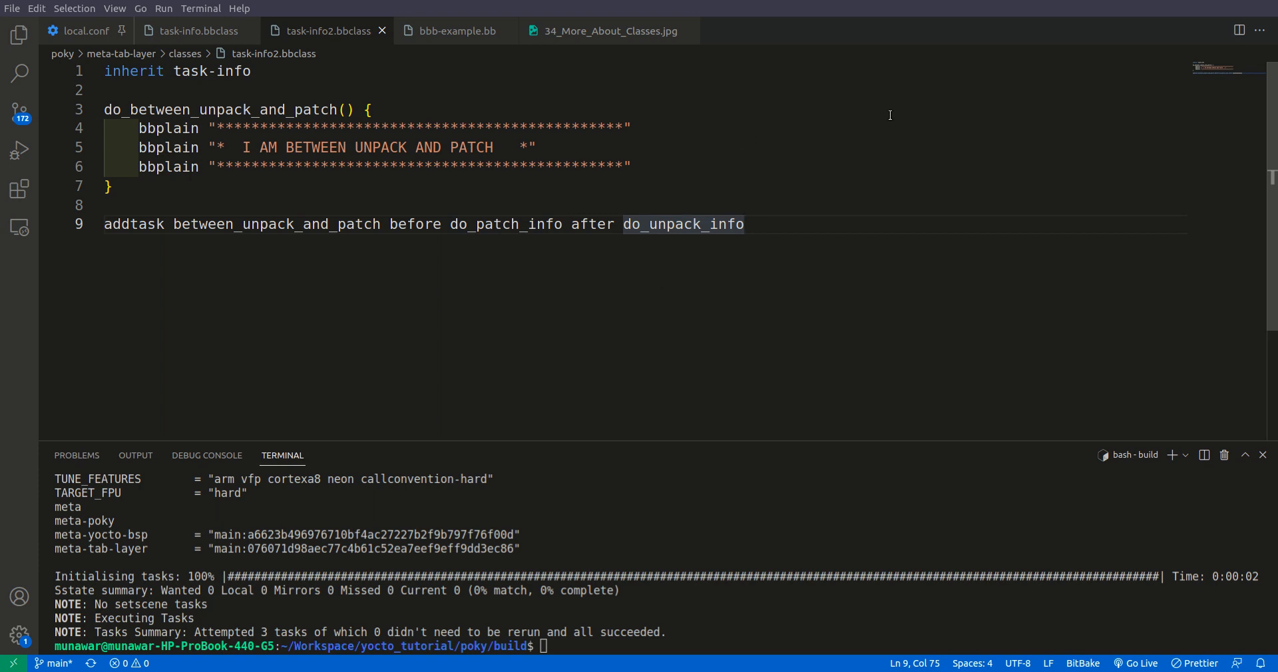
pyautogui.click(452, 30)
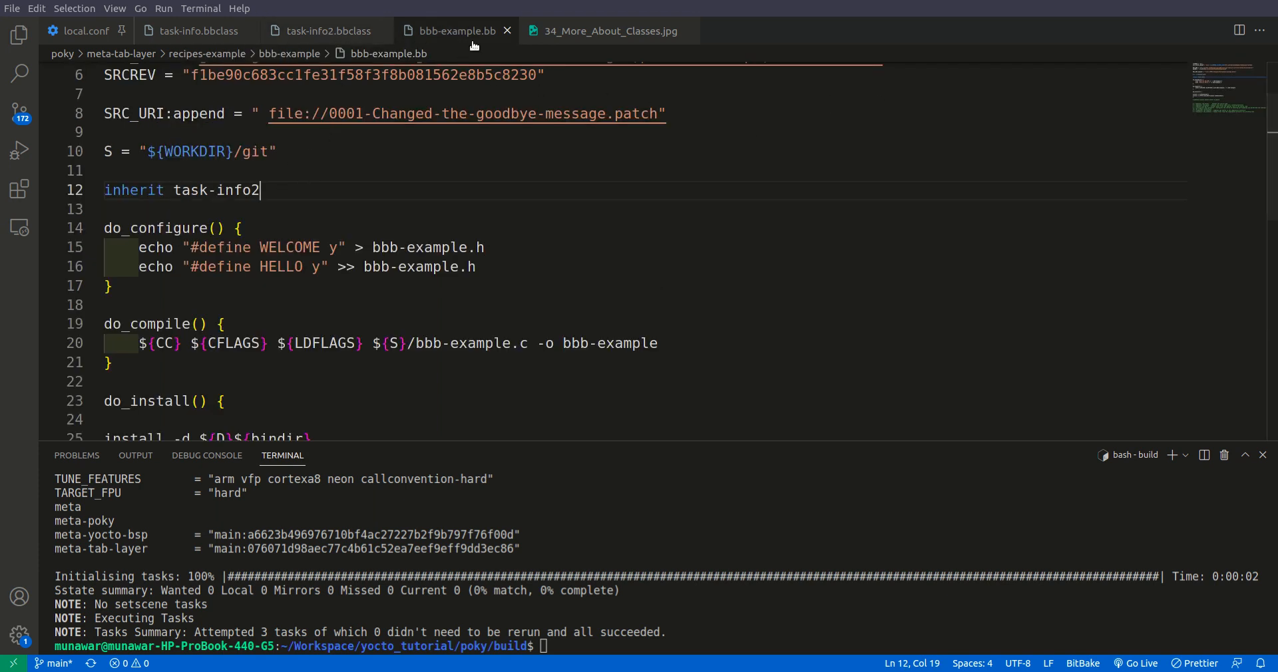
# - Highlight task-info2 in the recipe, run bitbake cleanall bbb-example and start bitbake bbb-example
pyautogui.doubleClick(238, 190)
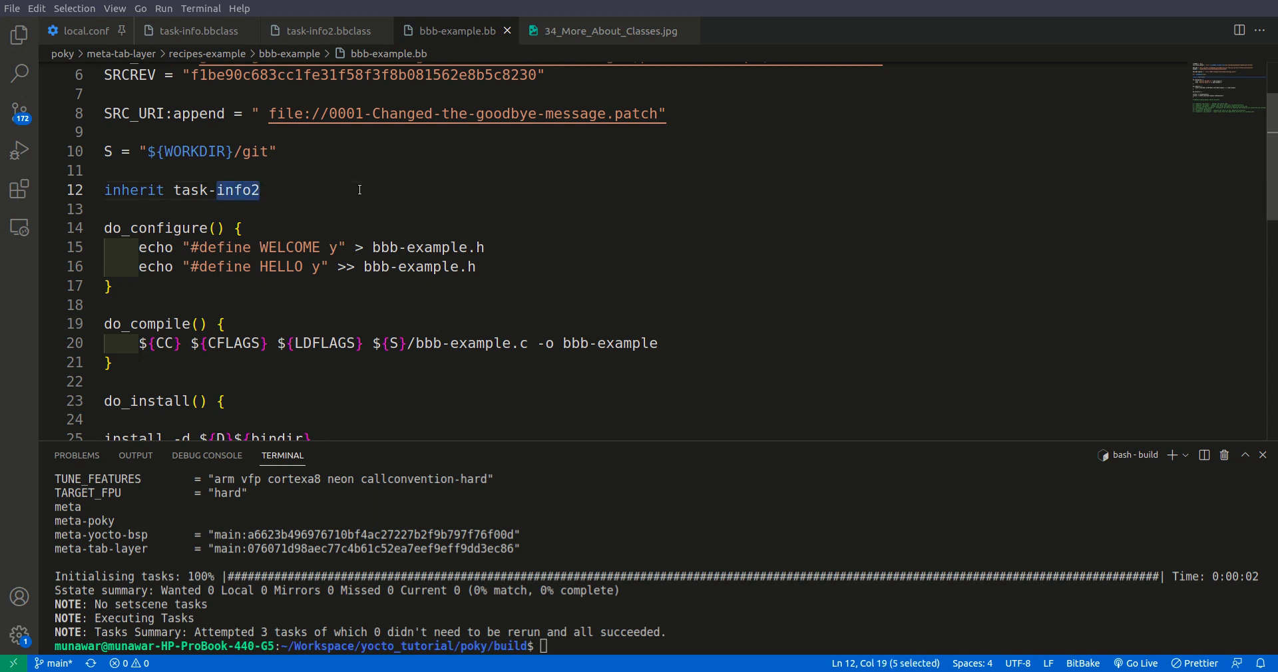
pyautogui.moveTo(713, 555)
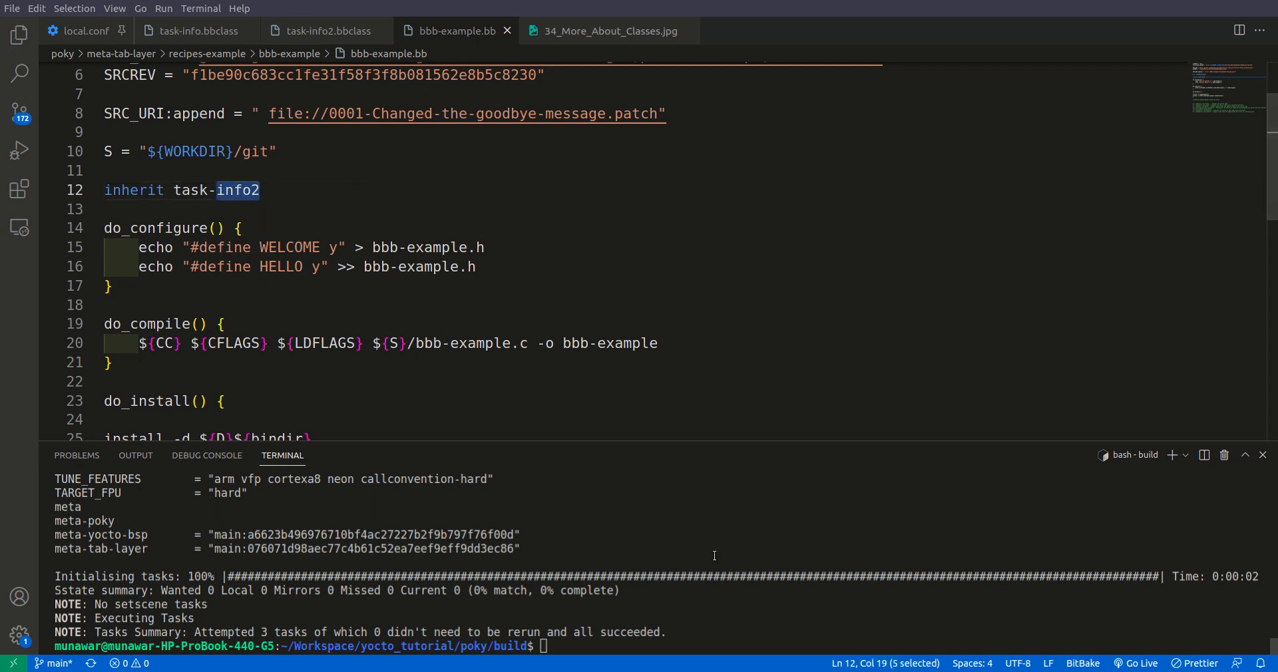
pyautogui.write('bitbake cleanall bbb-example')
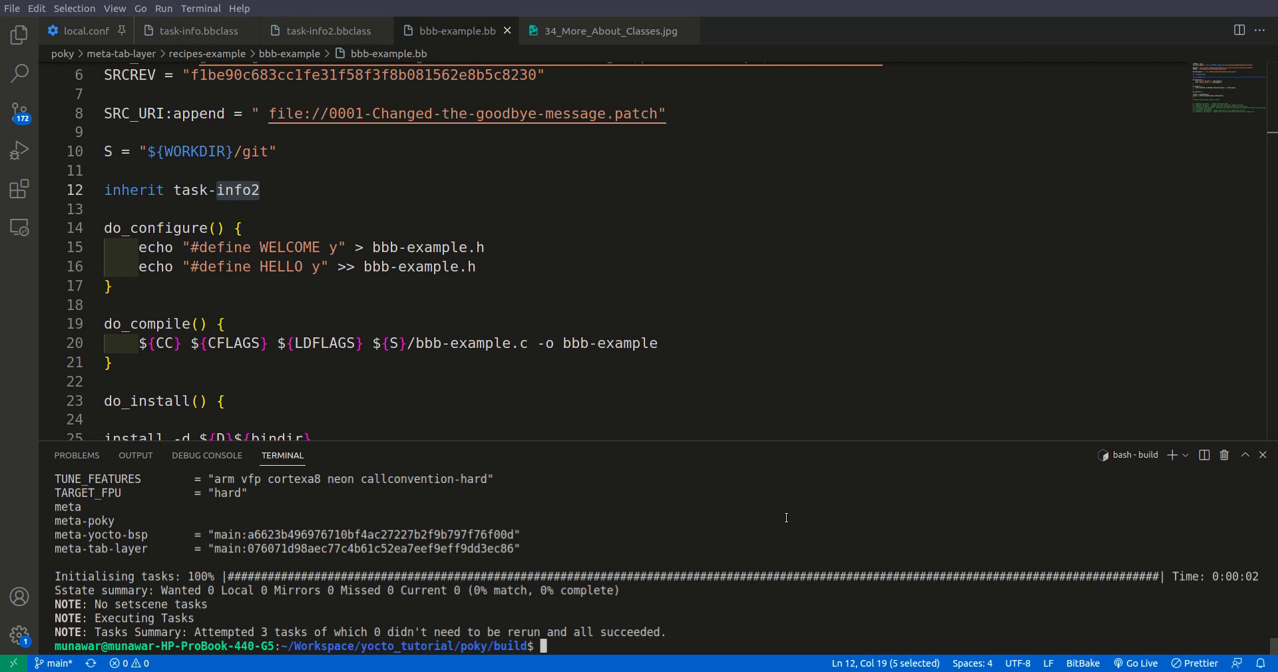
pyautogui.write('bitbake bbb-example')
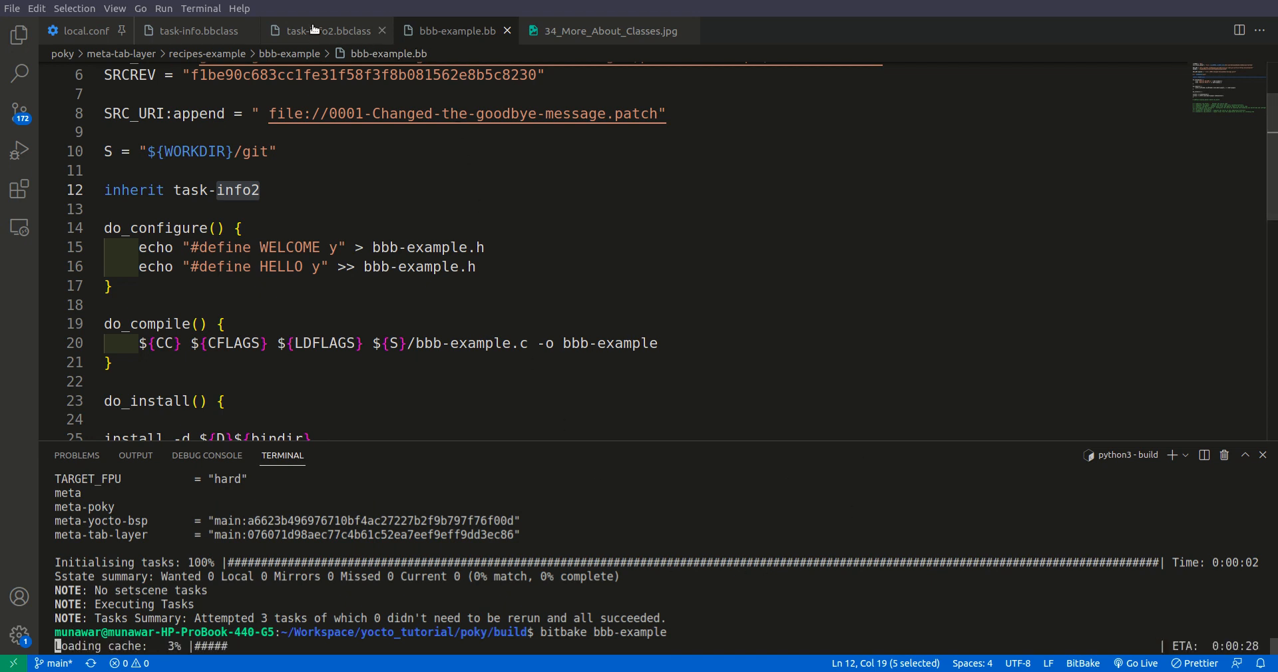
# - Show task-info2.bbclass again while the bbb-example build initialises its tasks
pyautogui.click(324, 31)
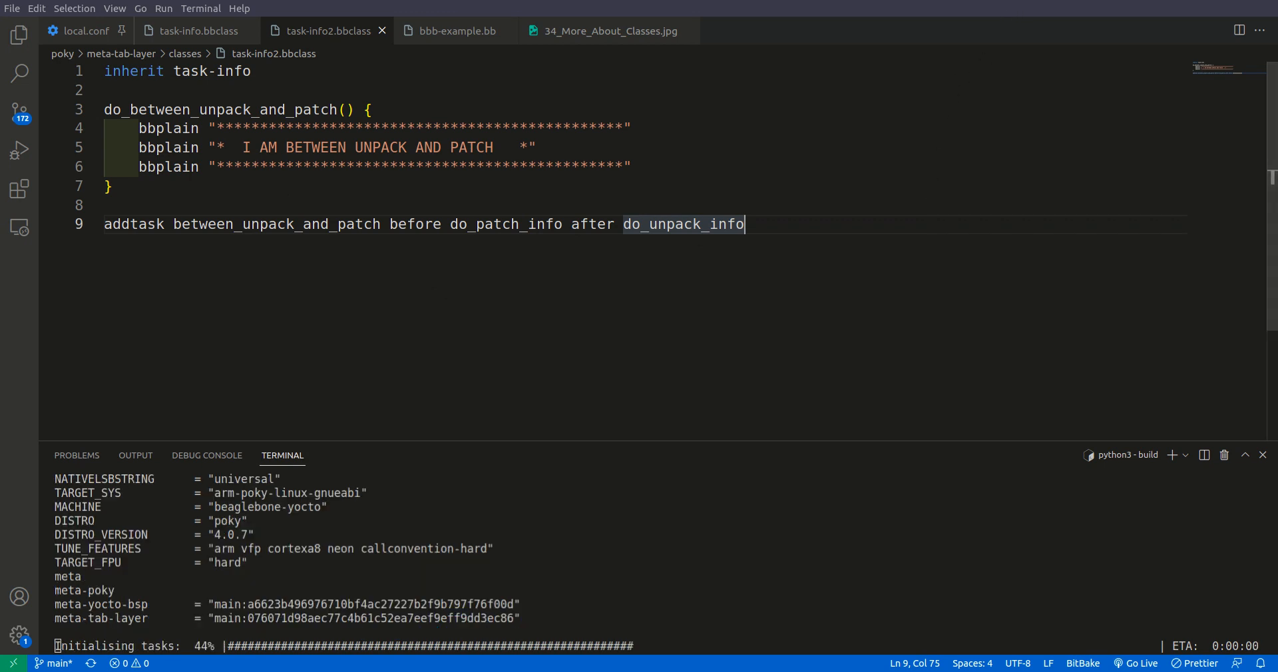
pyautogui.moveTo(1007, 8)
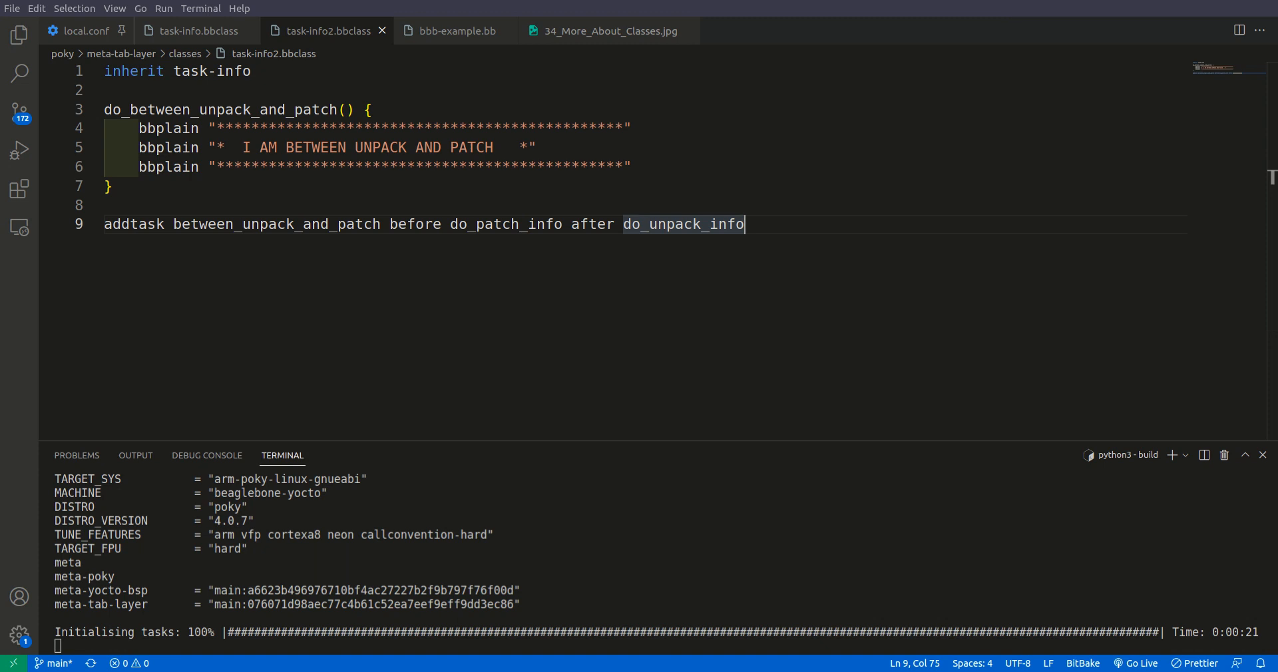
pyautogui.moveTo(1014, 8)
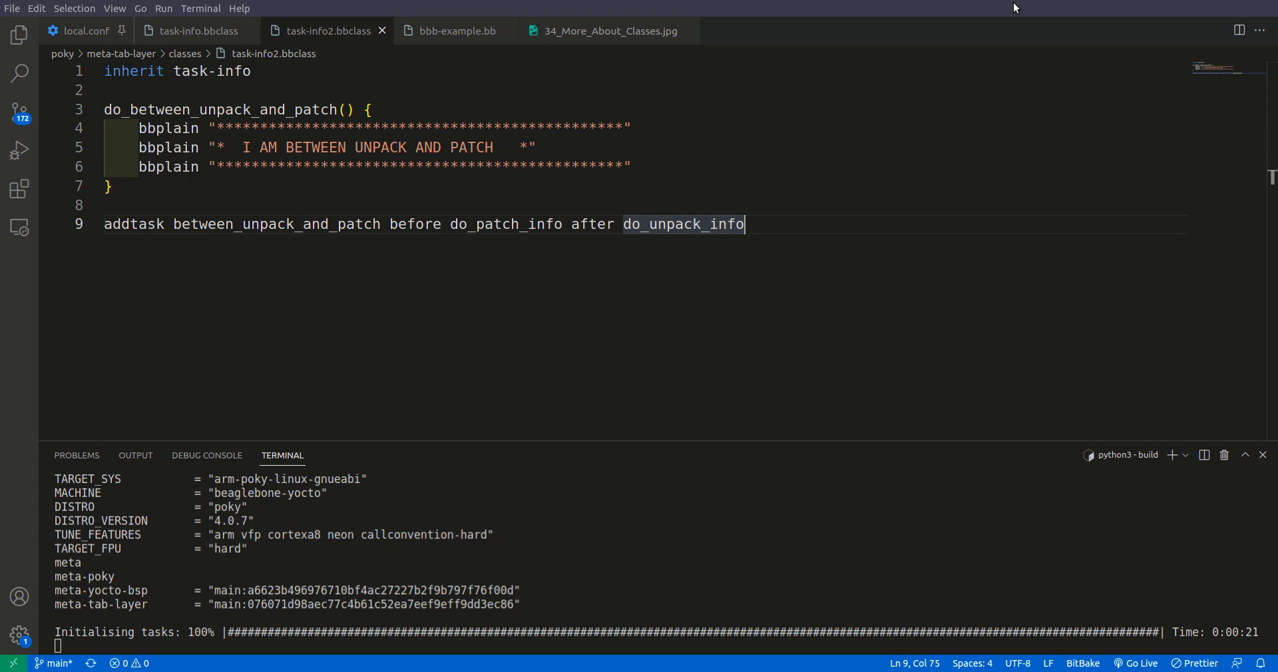
# - Mark the 'I AM BETWEEN UNPACK AND PATCH' output line and show the task-info2 class that prints it
pyautogui.click(77, 31)
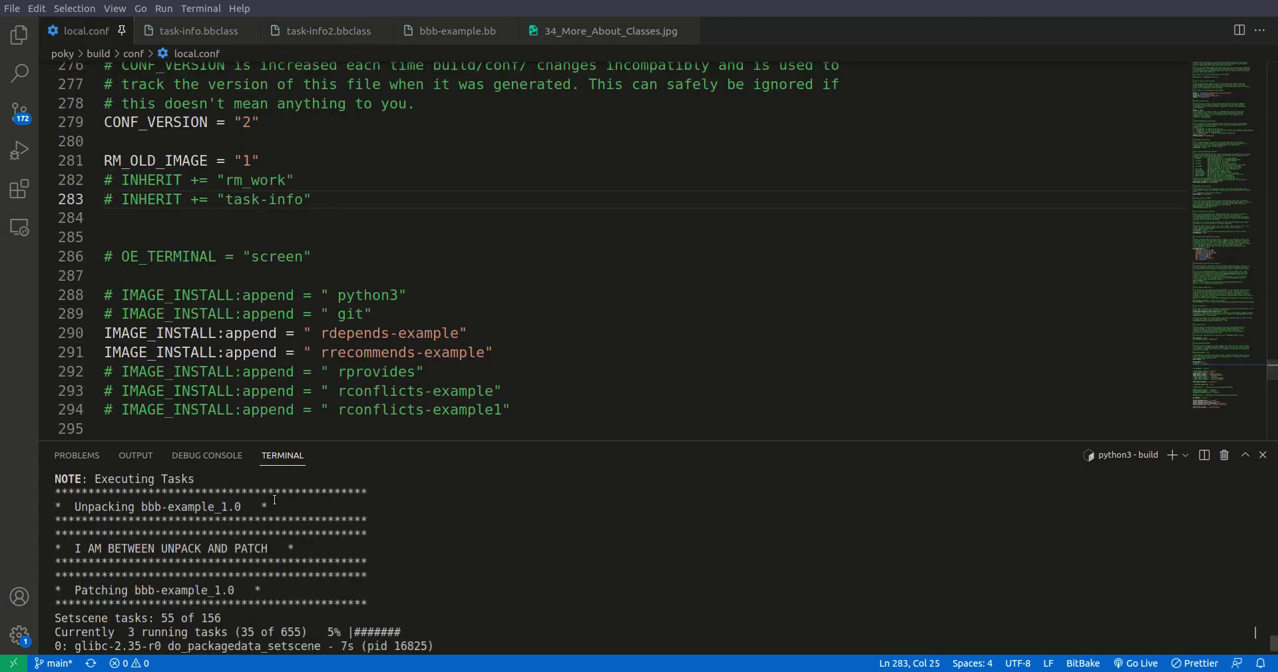
pyautogui.moveTo(111, 549)
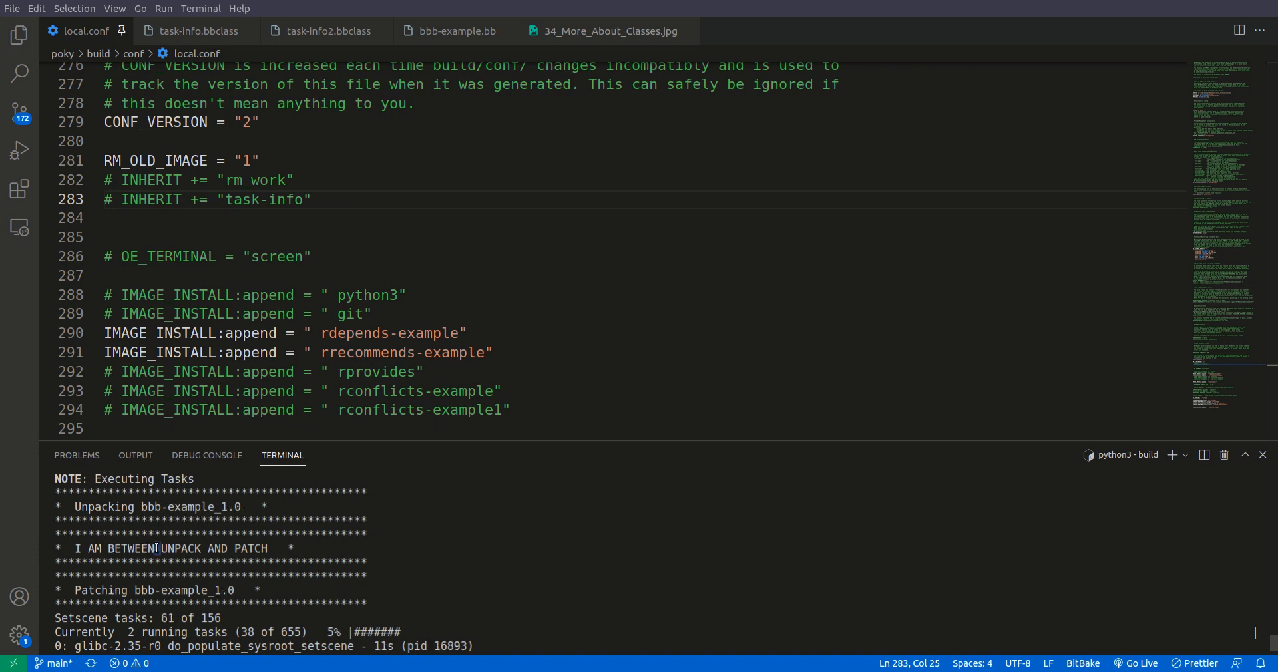
pyautogui.tripleClick(171, 548)
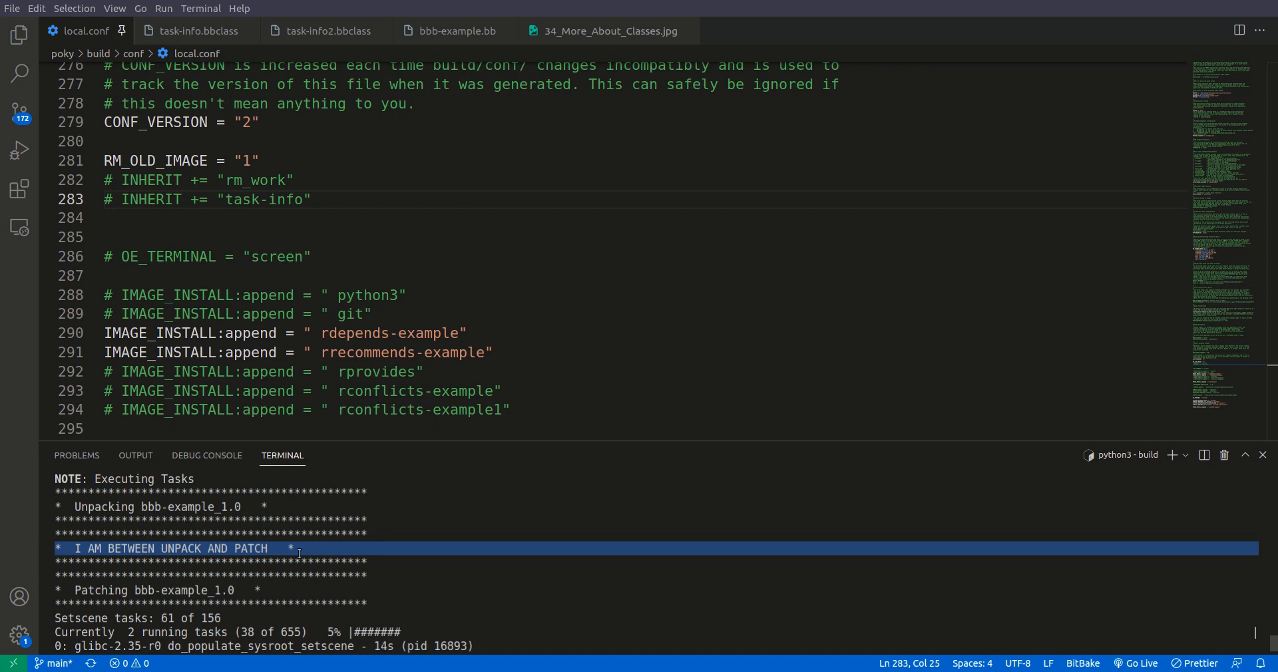
pyautogui.moveTo(440, 573)
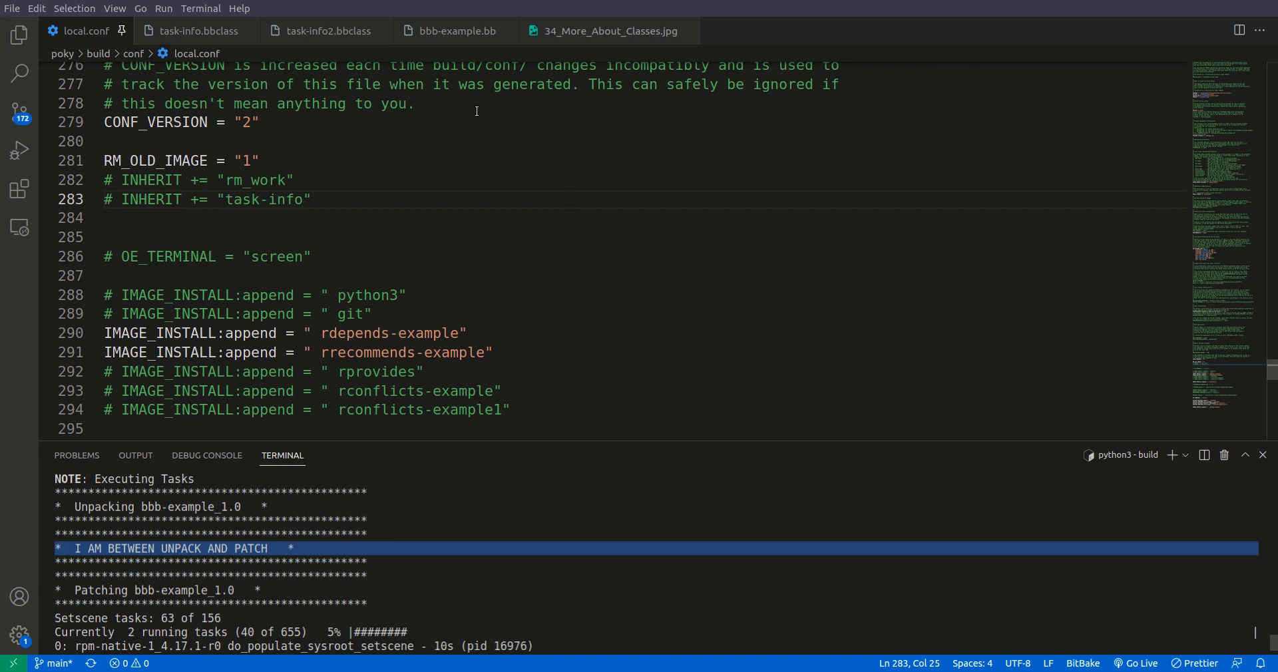
pyautogui.click(325, 31)
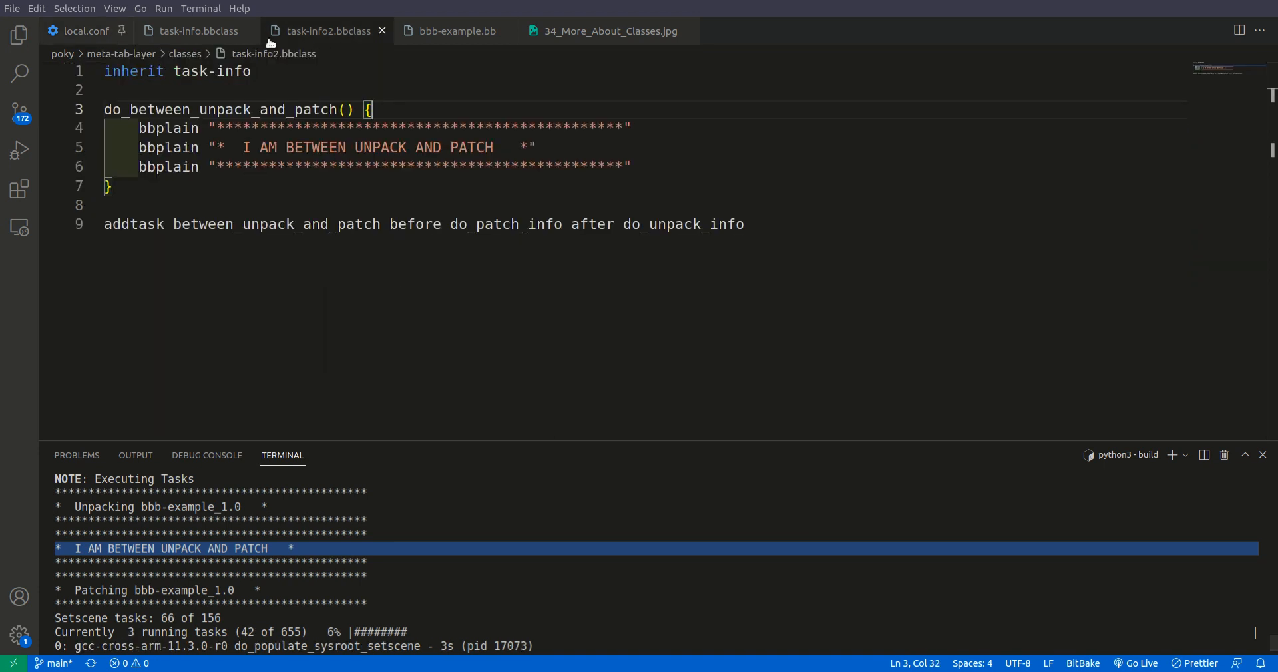
pyautogui.moveTo(306, 81)
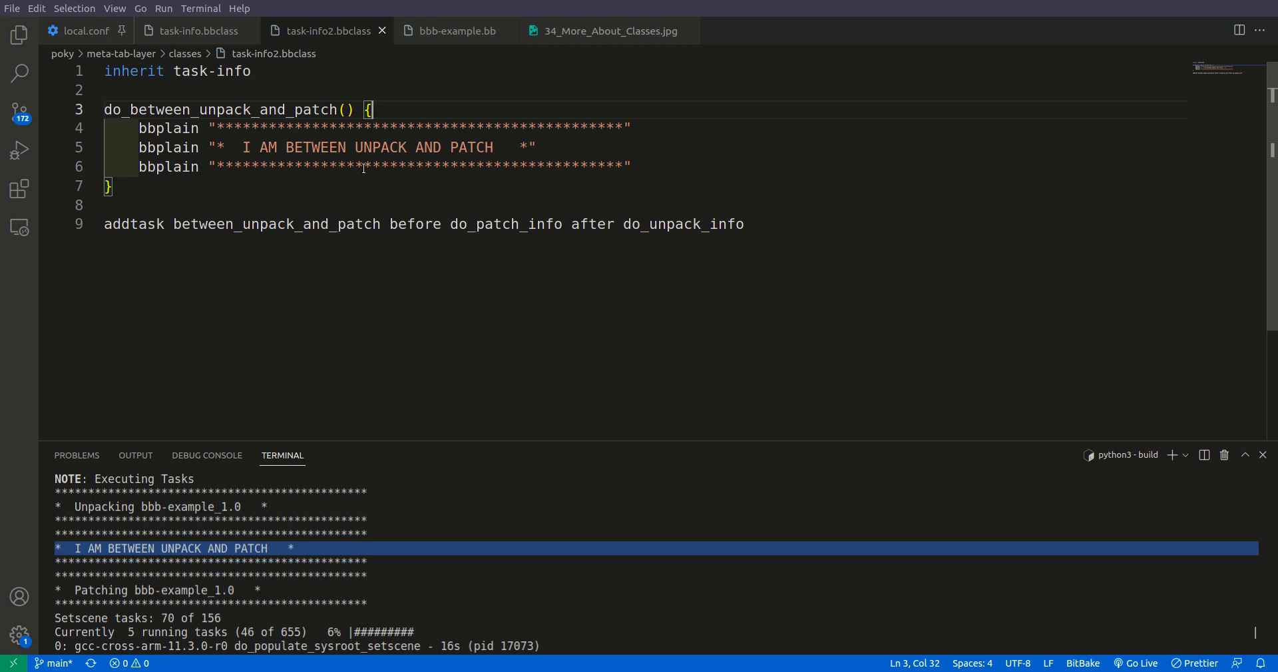
pyautogui.doubleClick(188, 71)
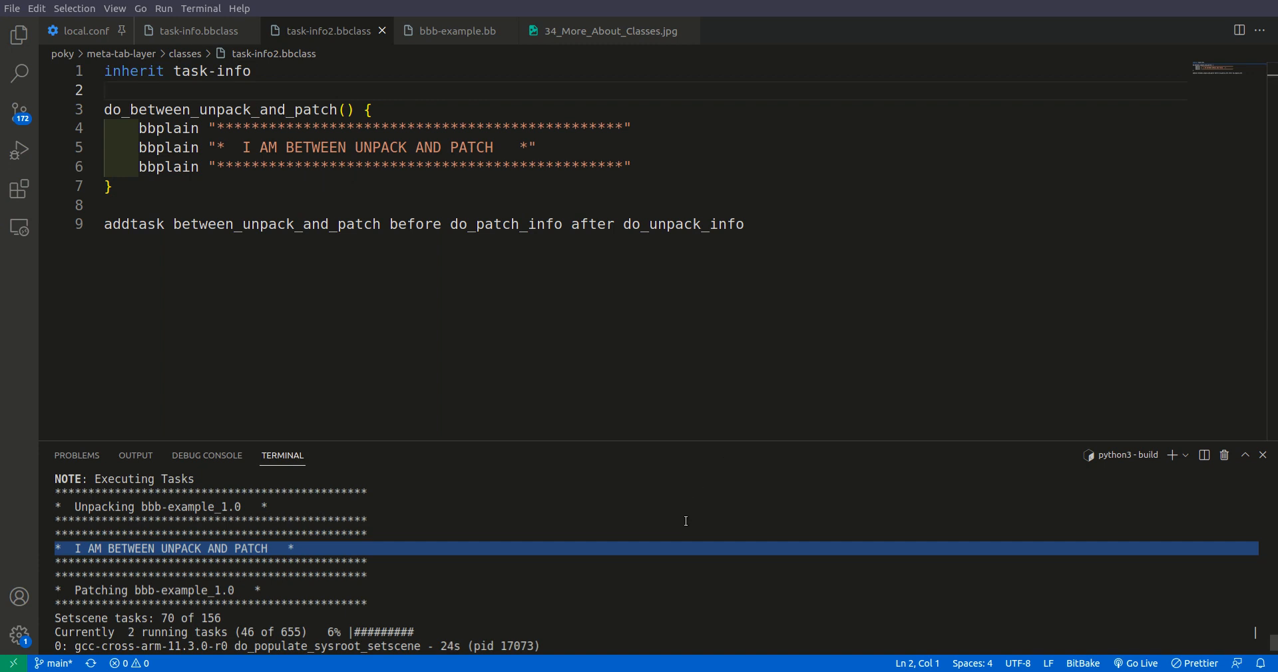
# - Stop the build with Ctrl+C and uncomment INHERIT += "task-info" in local.conf
pyautogui.press('Ctrl+C')
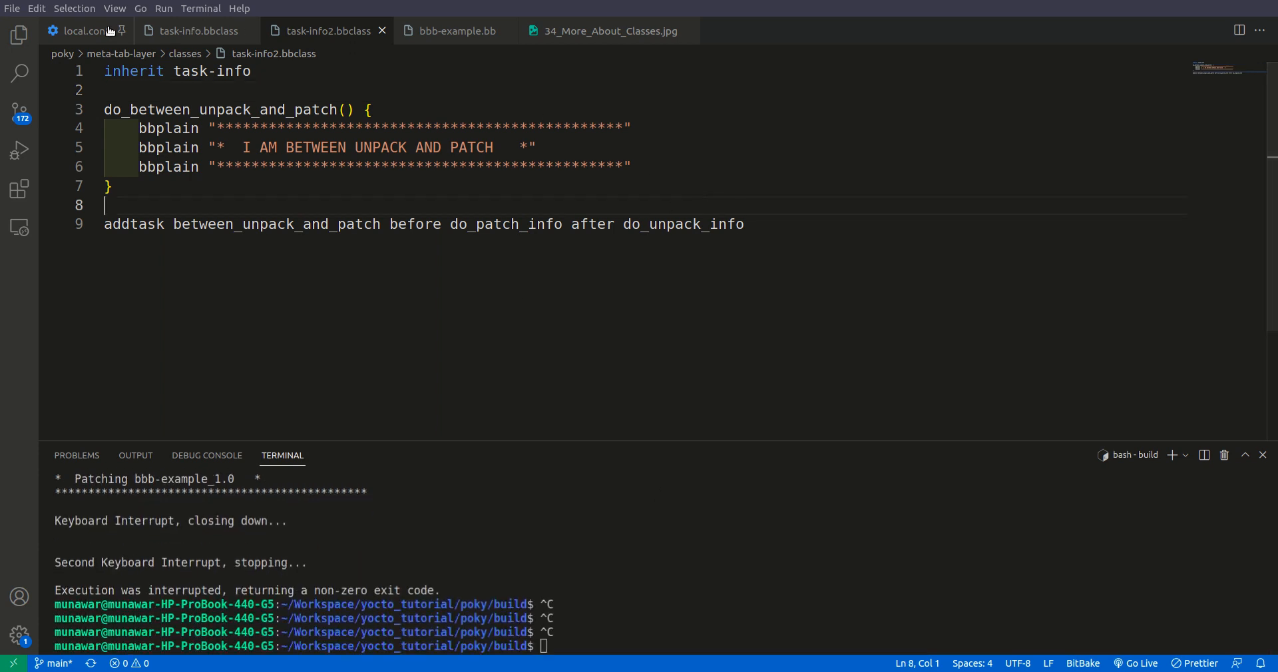
pyautogui.click(80, 31)
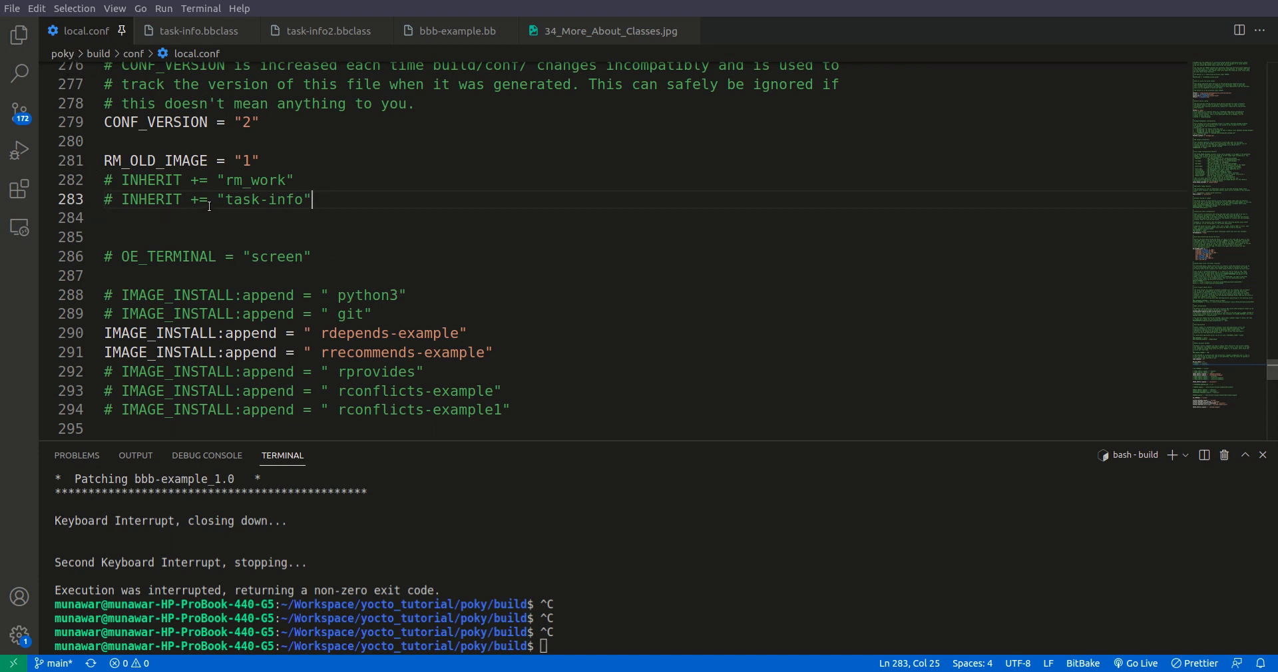
pyautogui.doubleClick(243, 200)
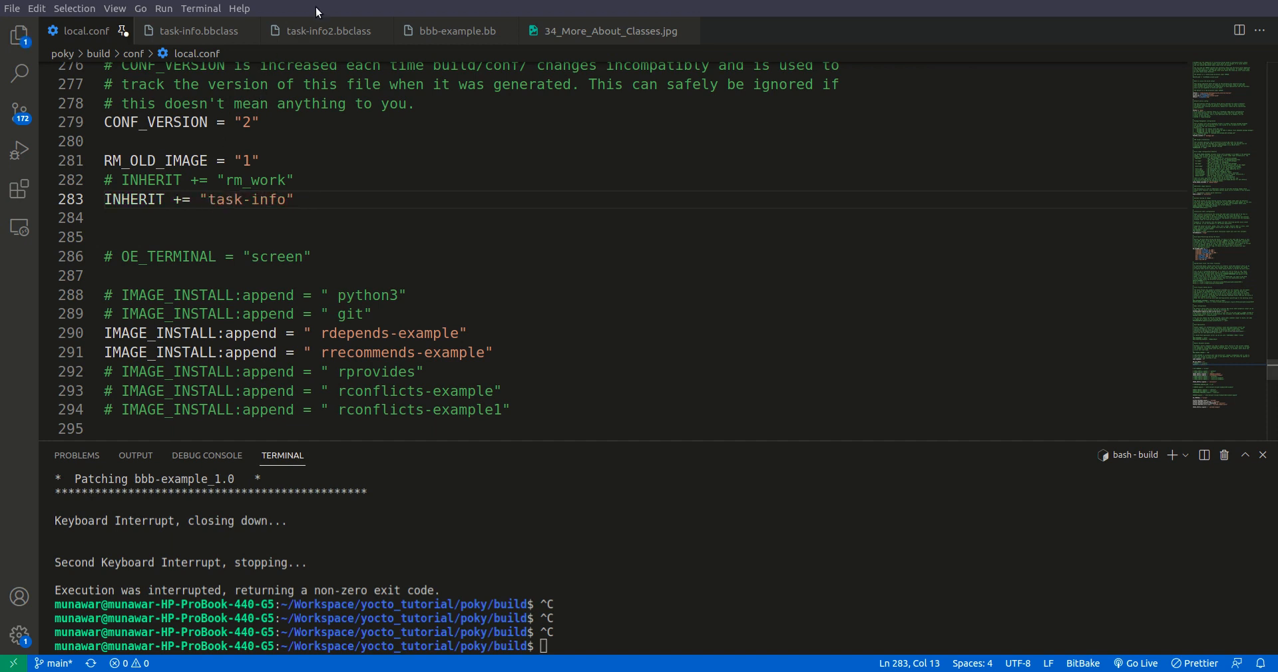
# - Check task-info2.bbclass and the bbb-example recipe's inherit, then point out the INHERIT += line in local.conf
pyautogui.click(329, 30)
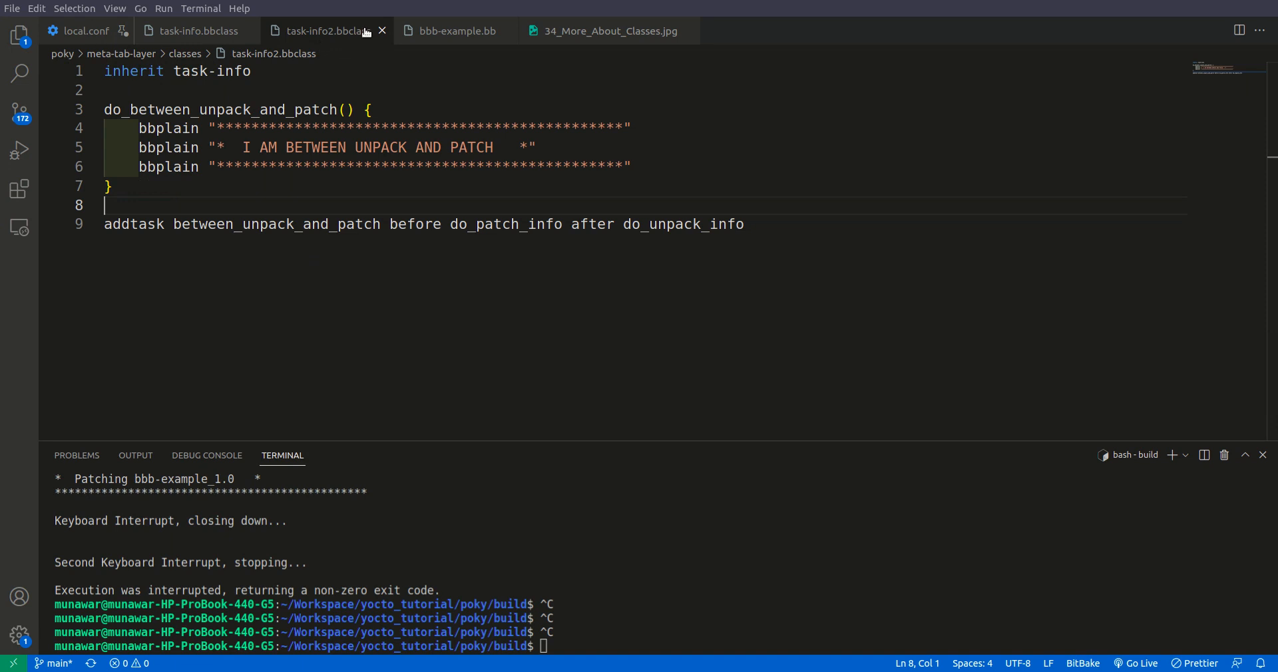
pyautogui.click(453, 30)
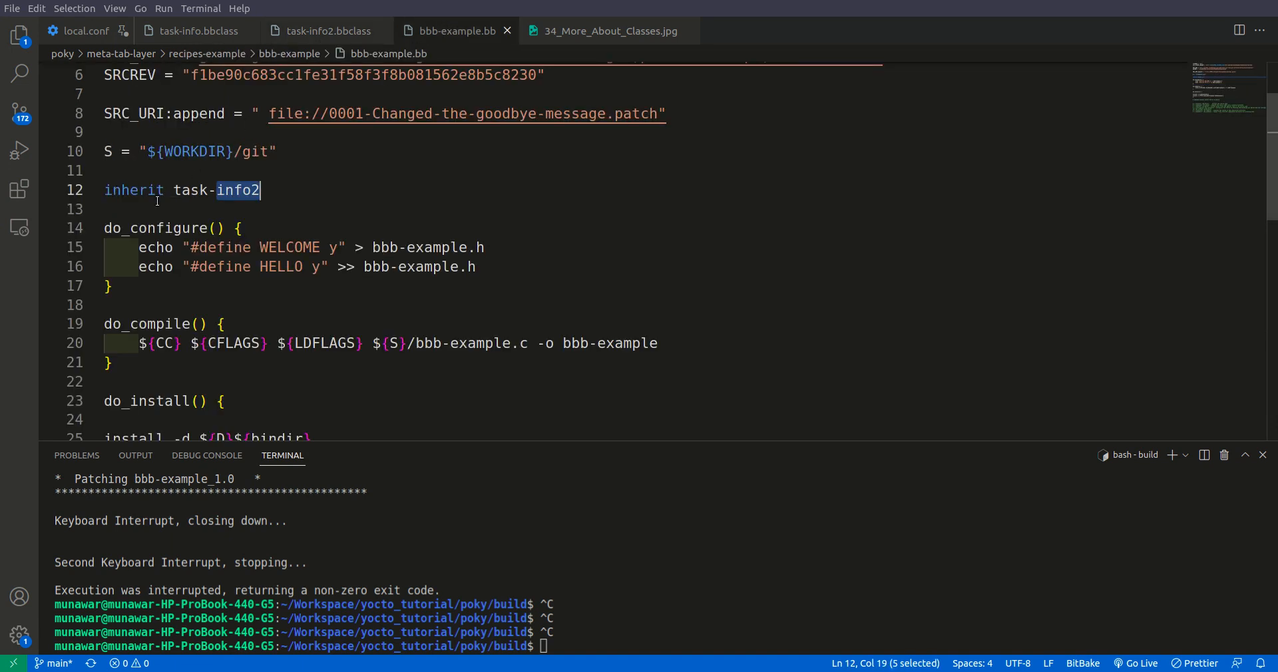
pyautogui.click(325, 31)
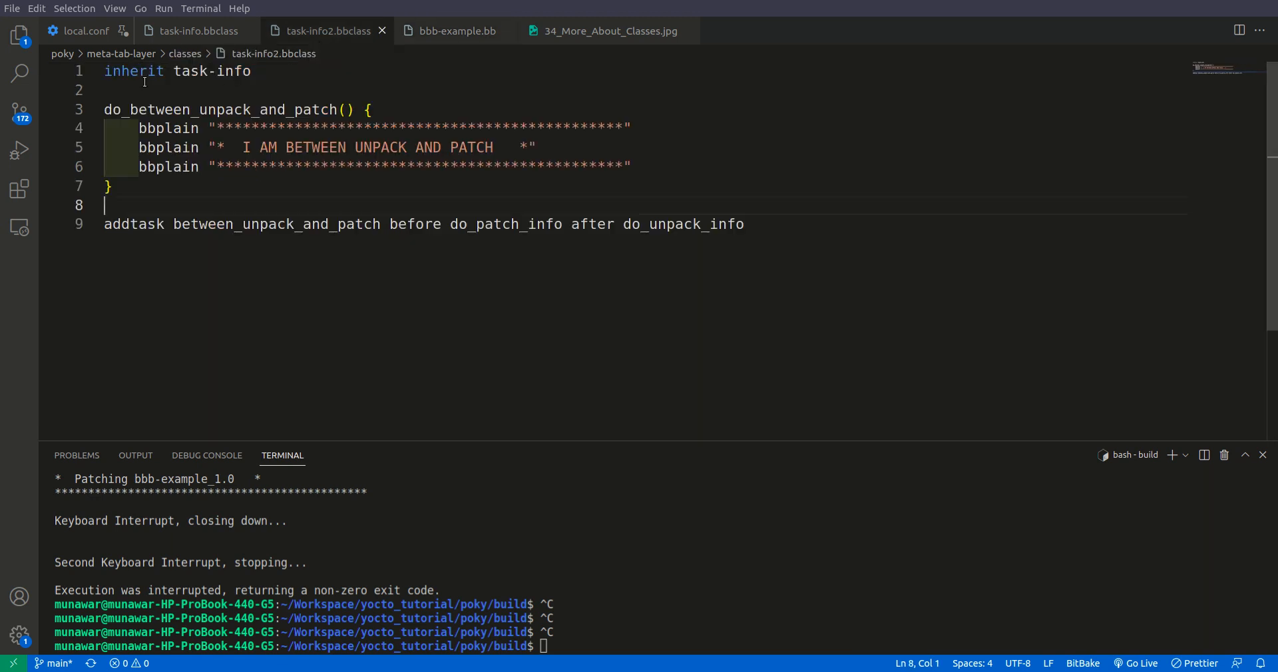
pyautogui.click(86, 31)
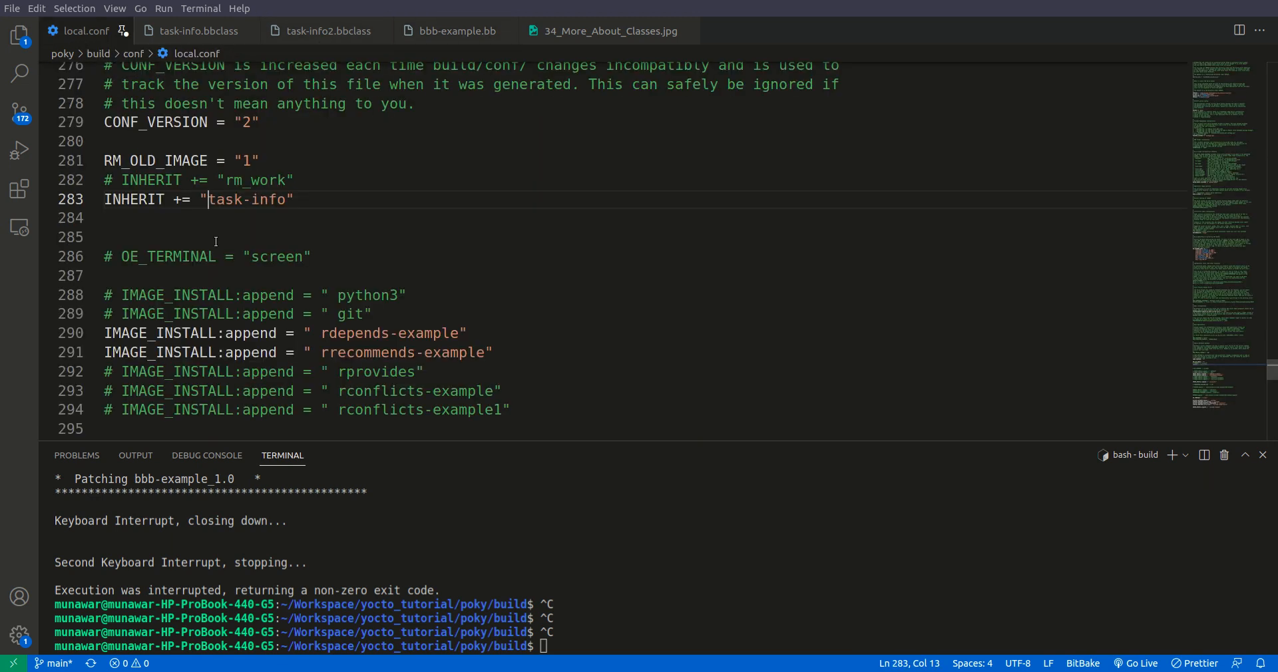
pyautogui.click(140, 200)
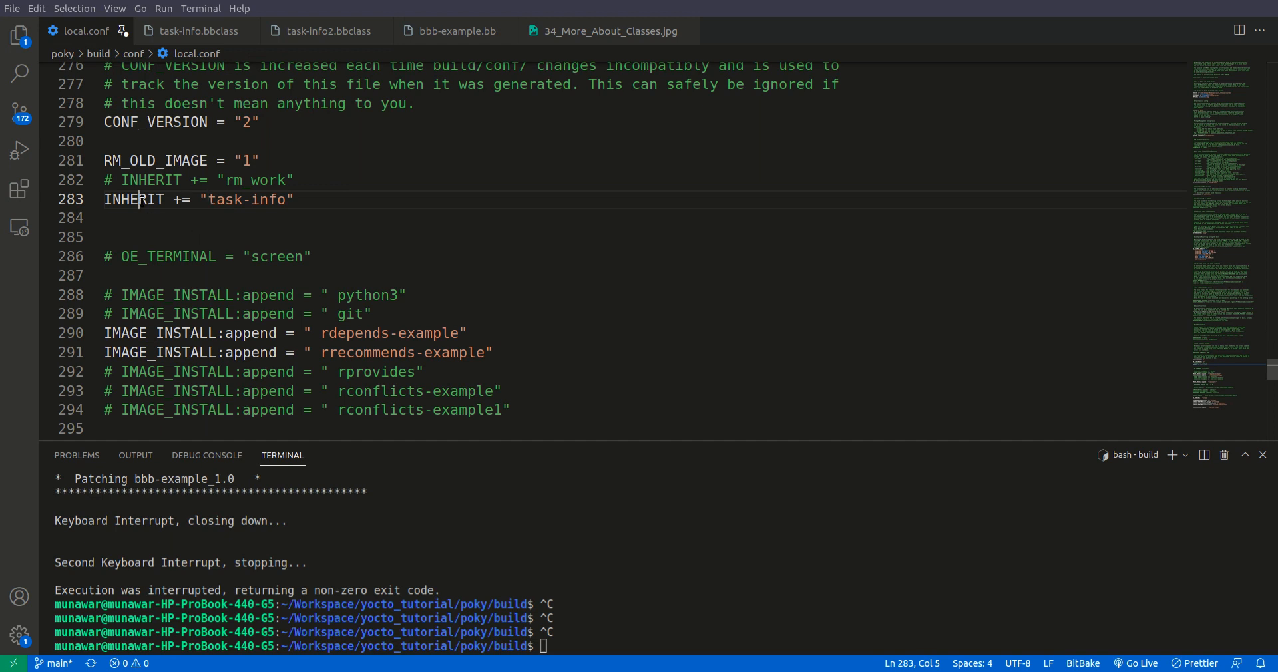
pyautogui.doubleClick(183, 199)
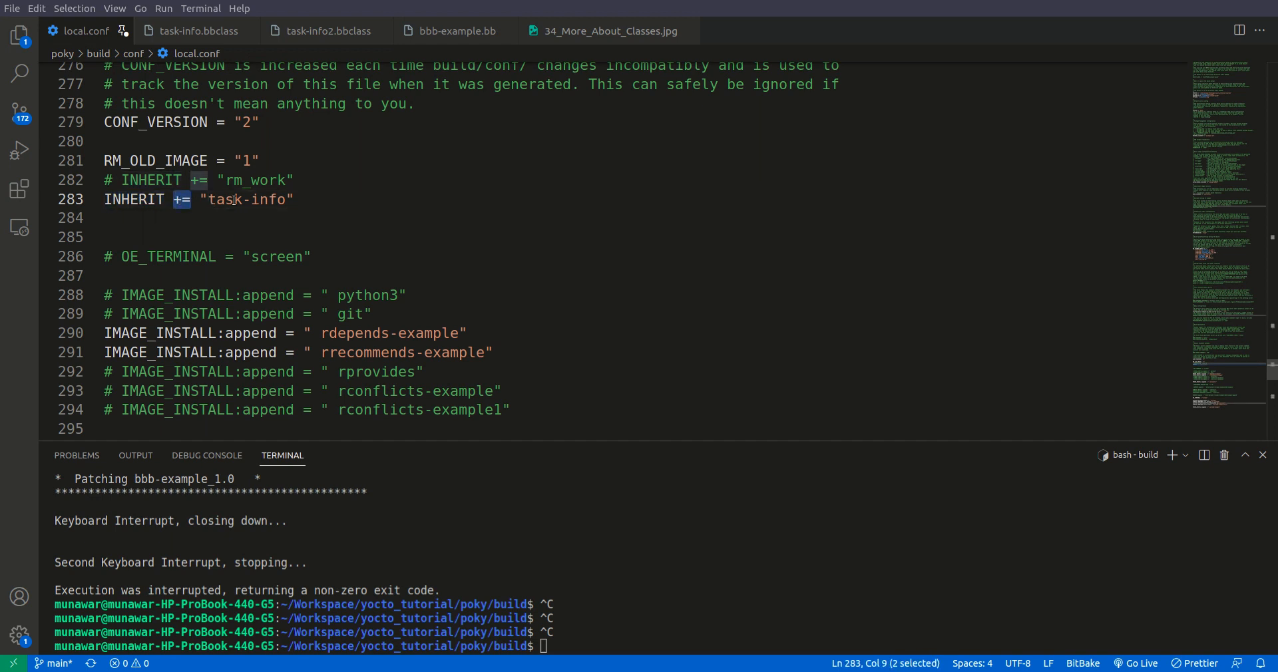
pyautogui.click(298, 200)
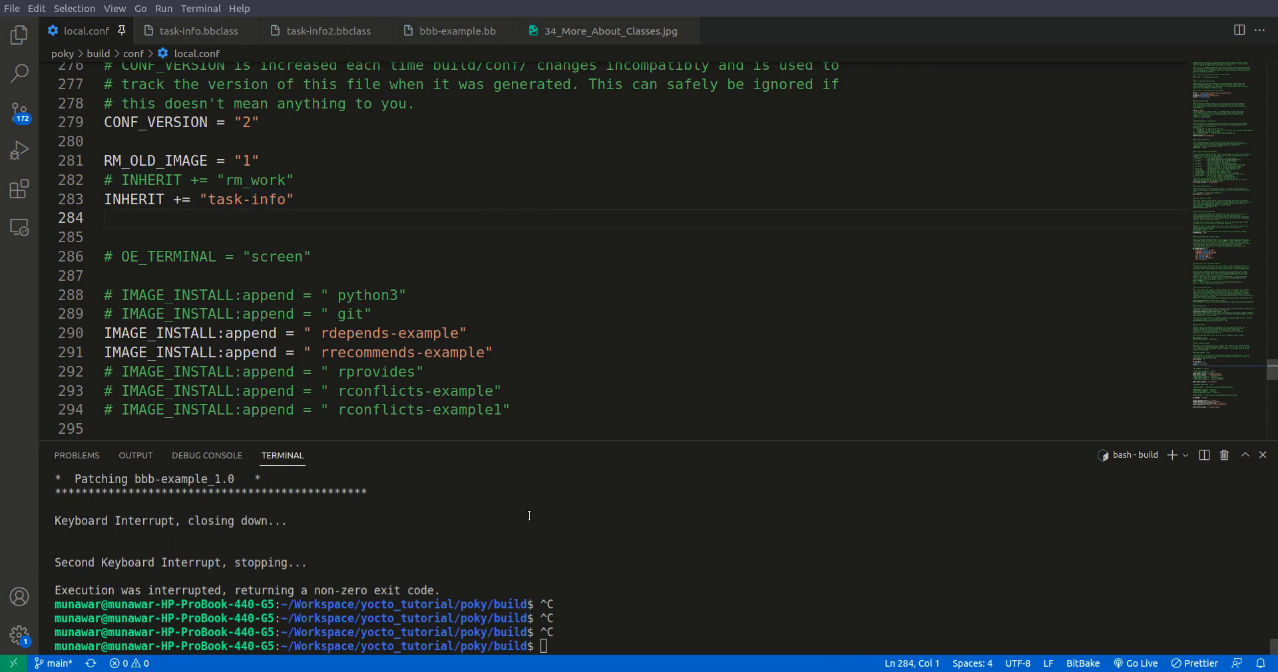
# - Enter bitbake core-image-full-cmdline in the terminal, replacing the bbb-example target
pyautogui.write('bitbake bbb-example')
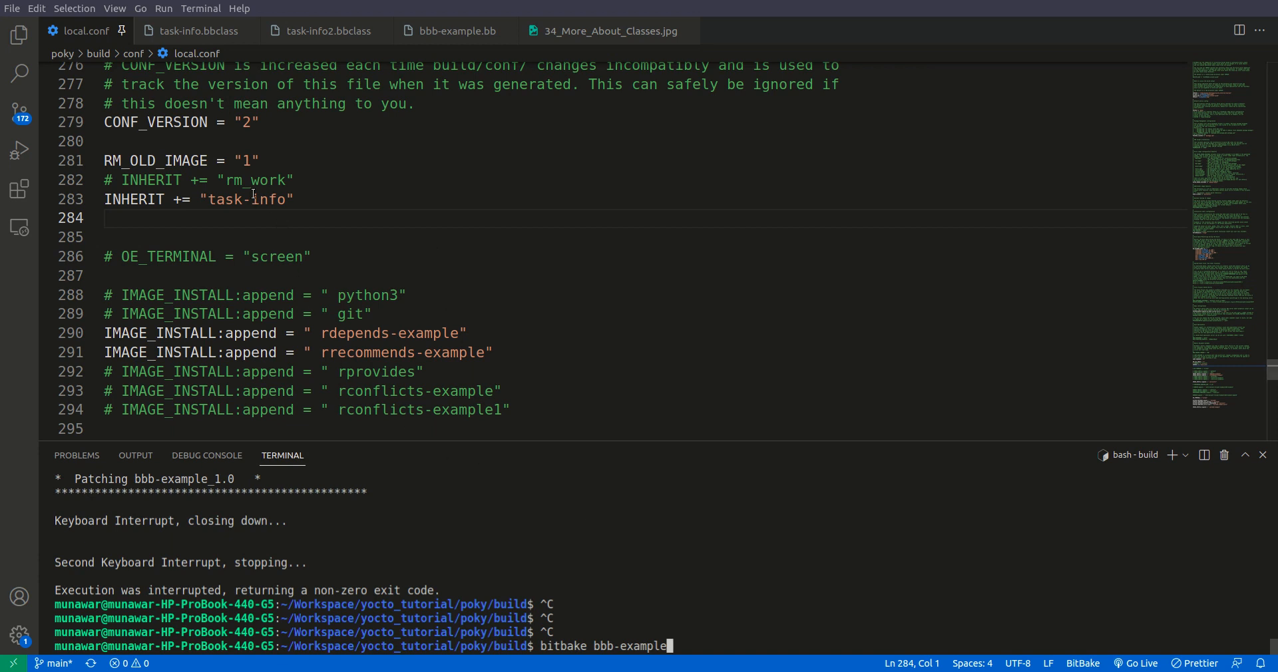
pyautogui.press('BackSpace')
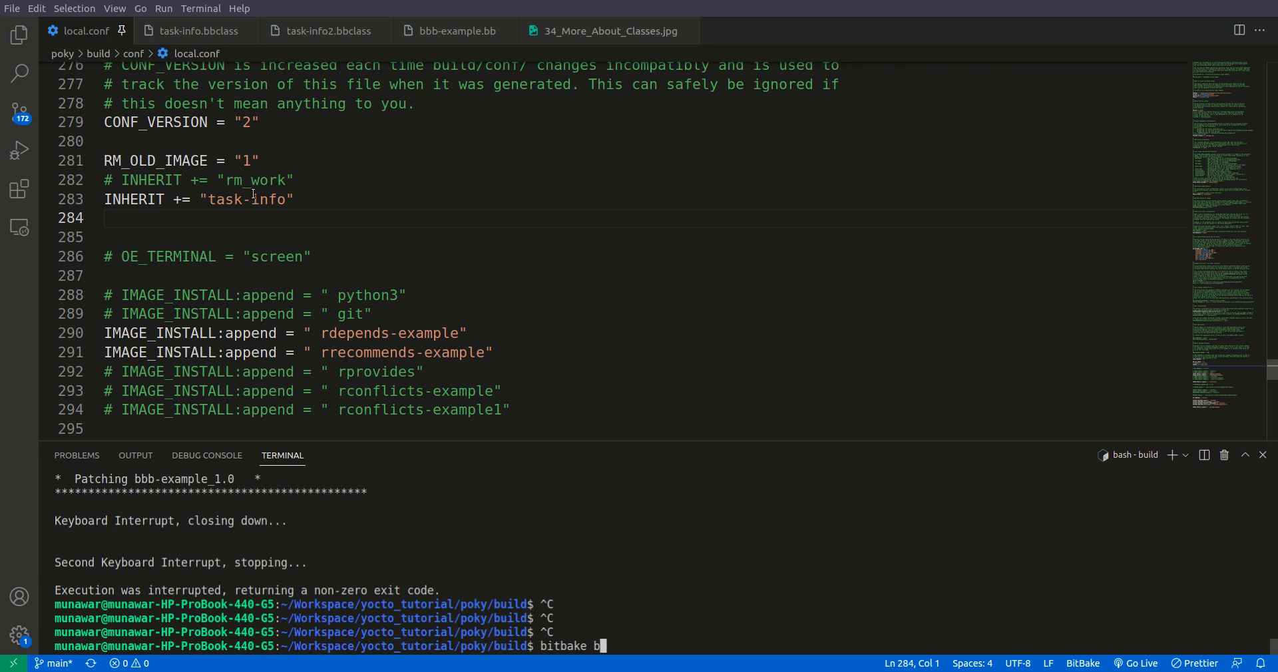
pyautogui.write('ore-')
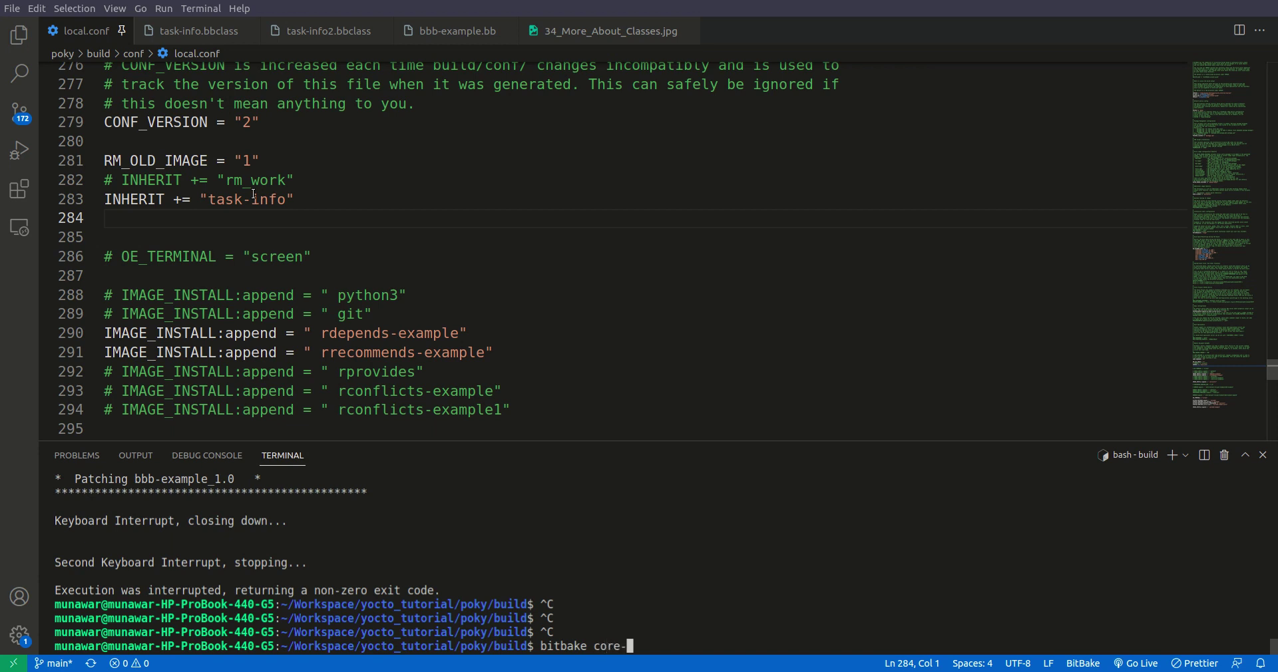
pyautogui.write('ima')
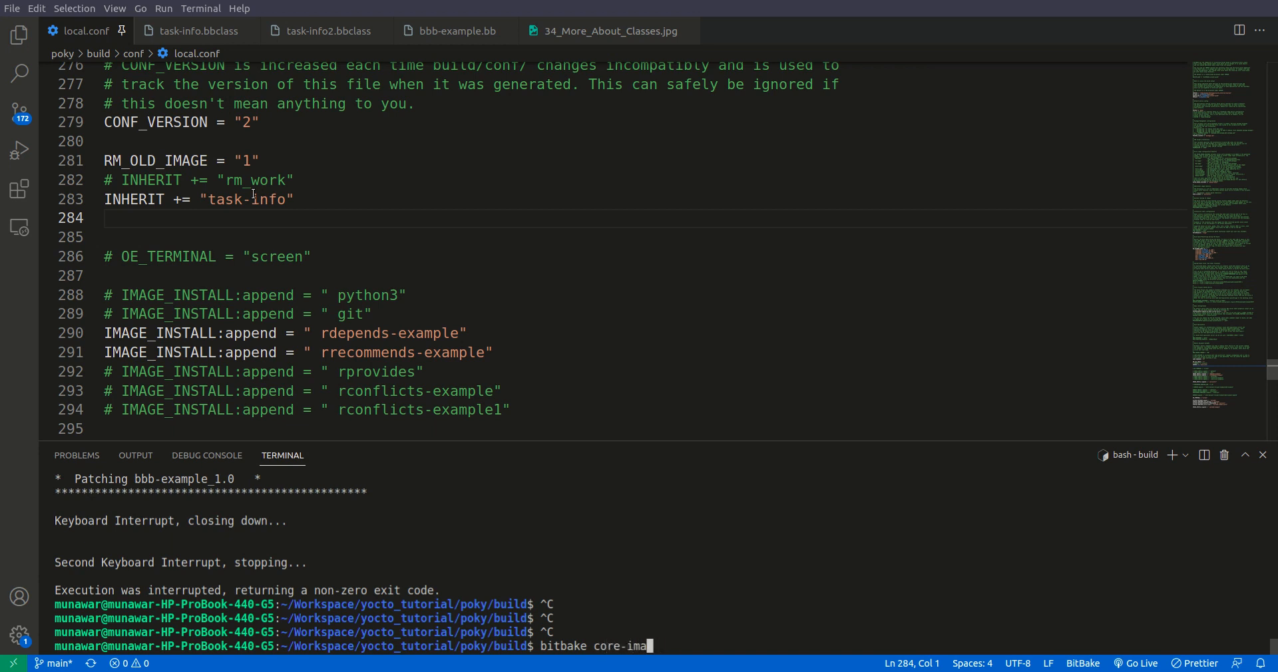
pyautogui.write('ge-')
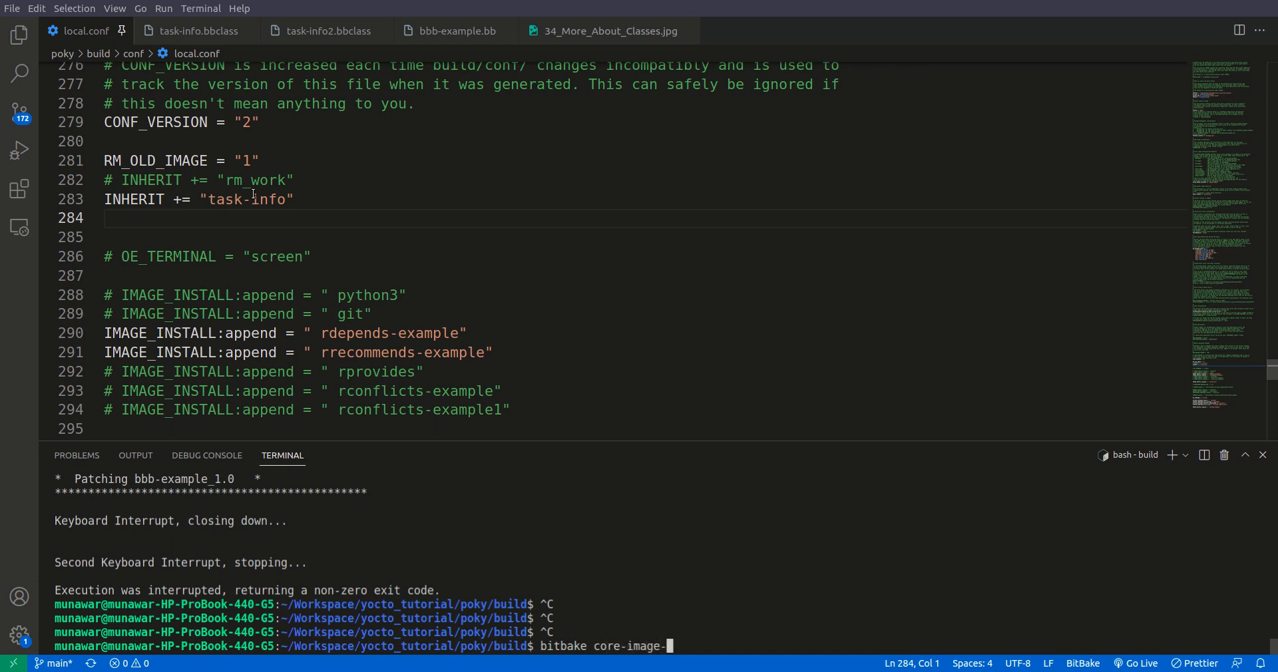
pyautogui.write('ful')
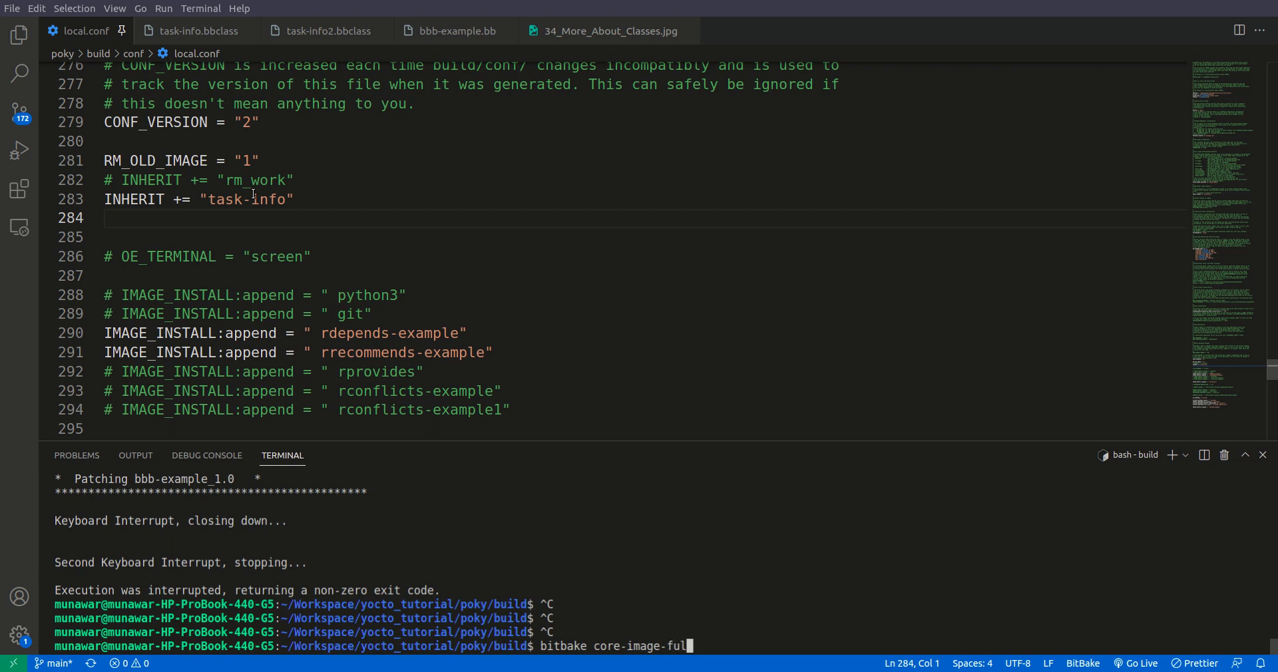
pyautogui.write('l-cmdl')
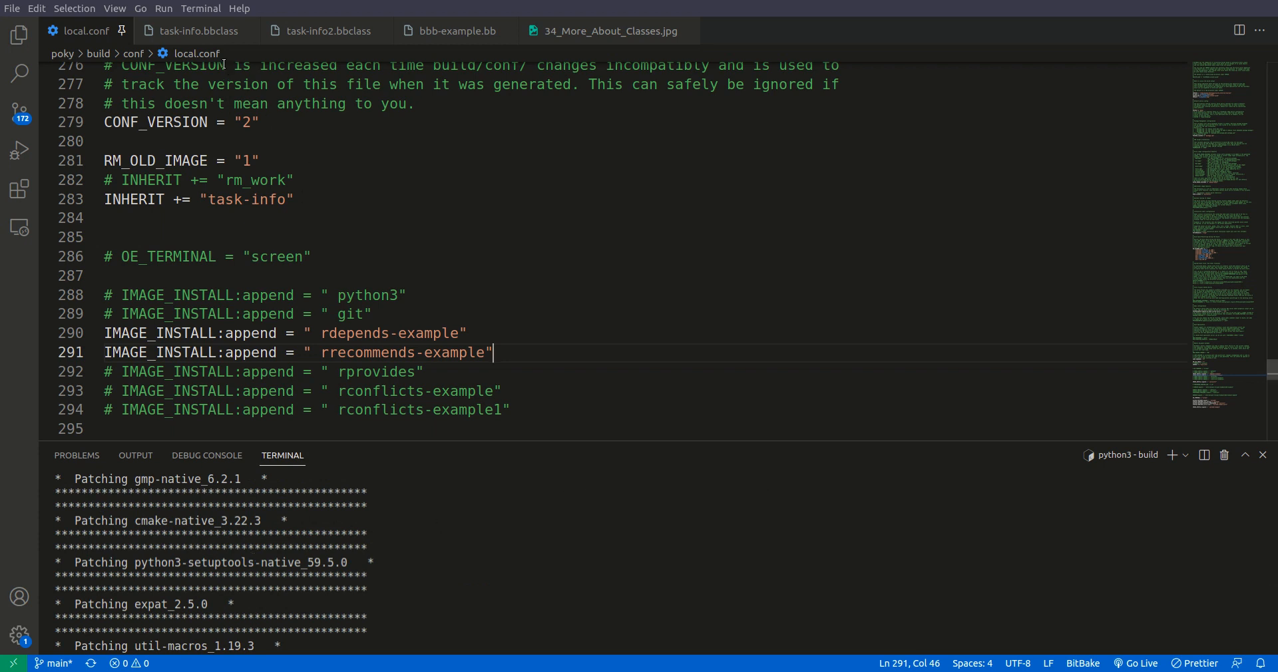
# - Show task-info.bbclass and watch the build print a Patching banner for each package
pyautogui.click(193, 30)
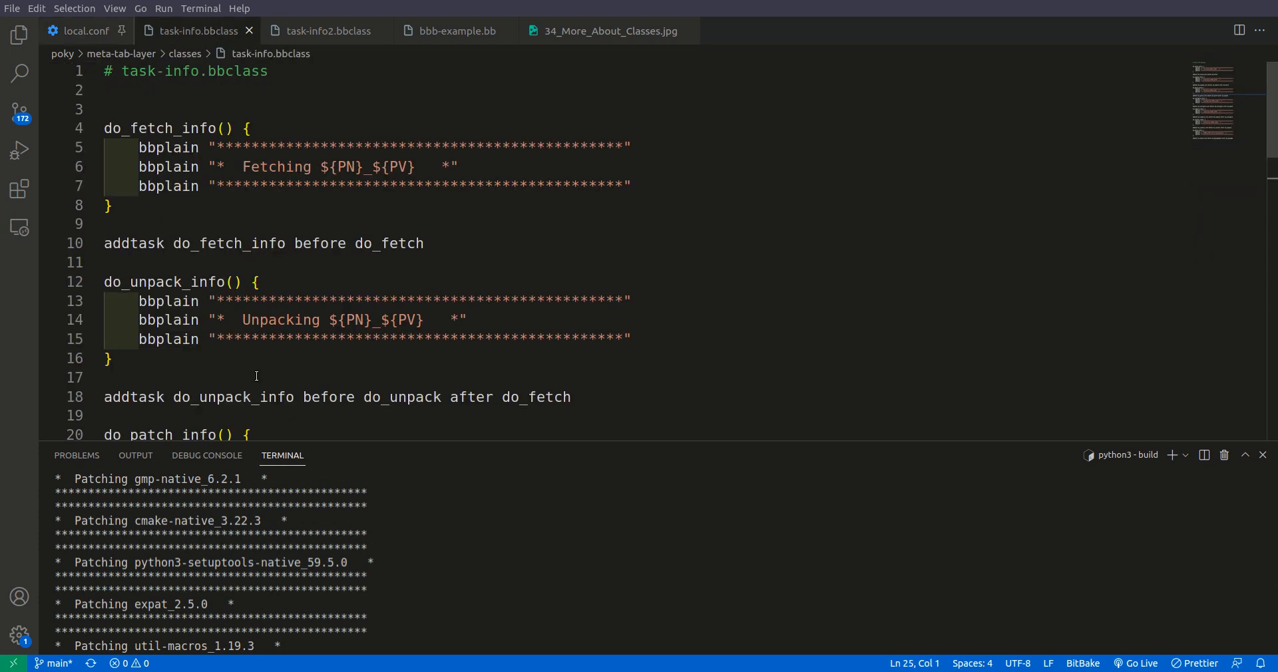
pyautogui.scroll(-3)
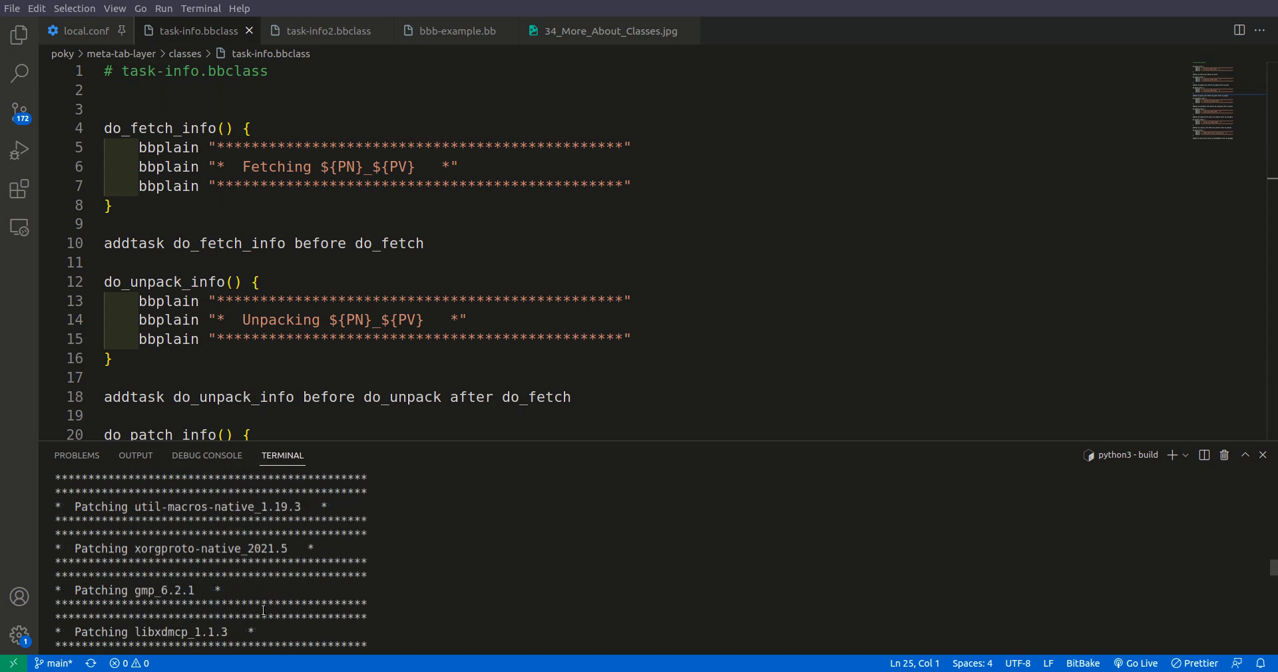
pyautogui.scroll(-3)
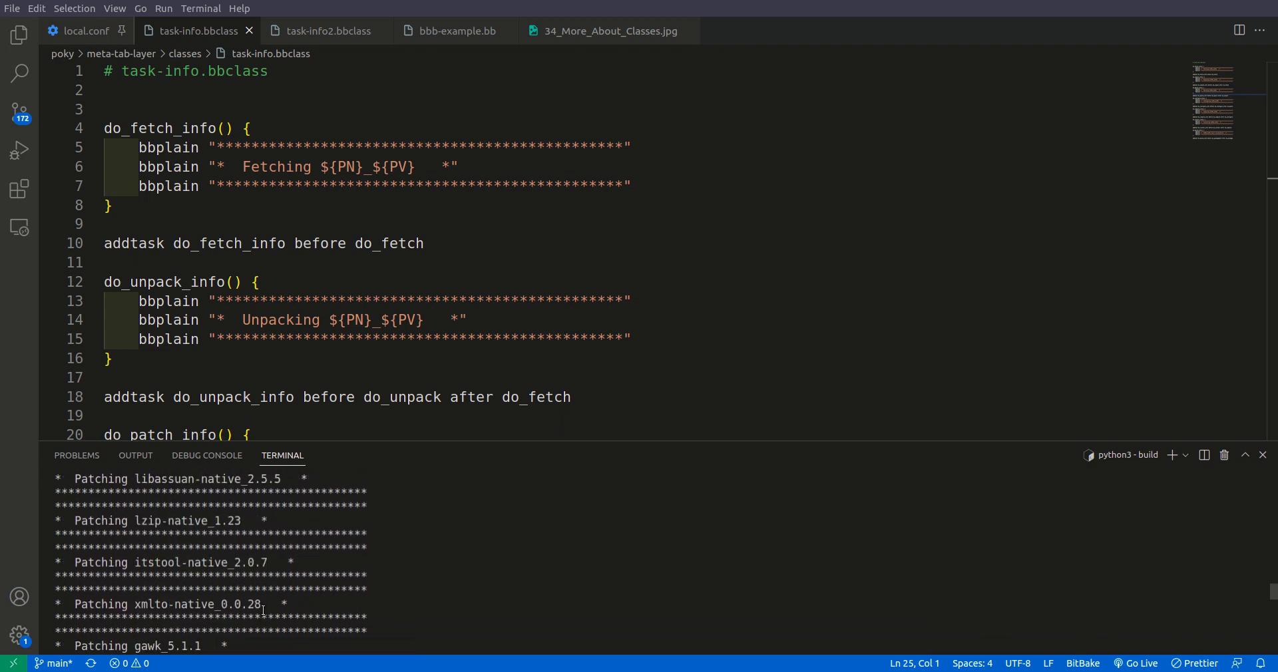
pyautogui.scroll(-3)
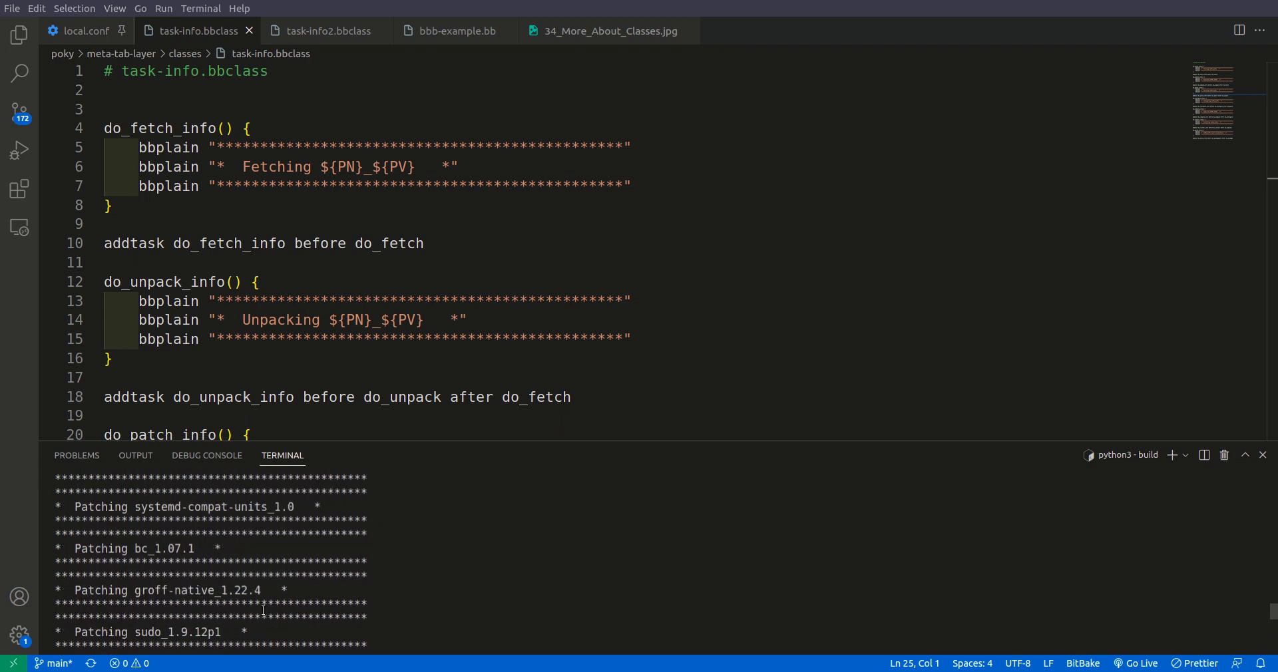